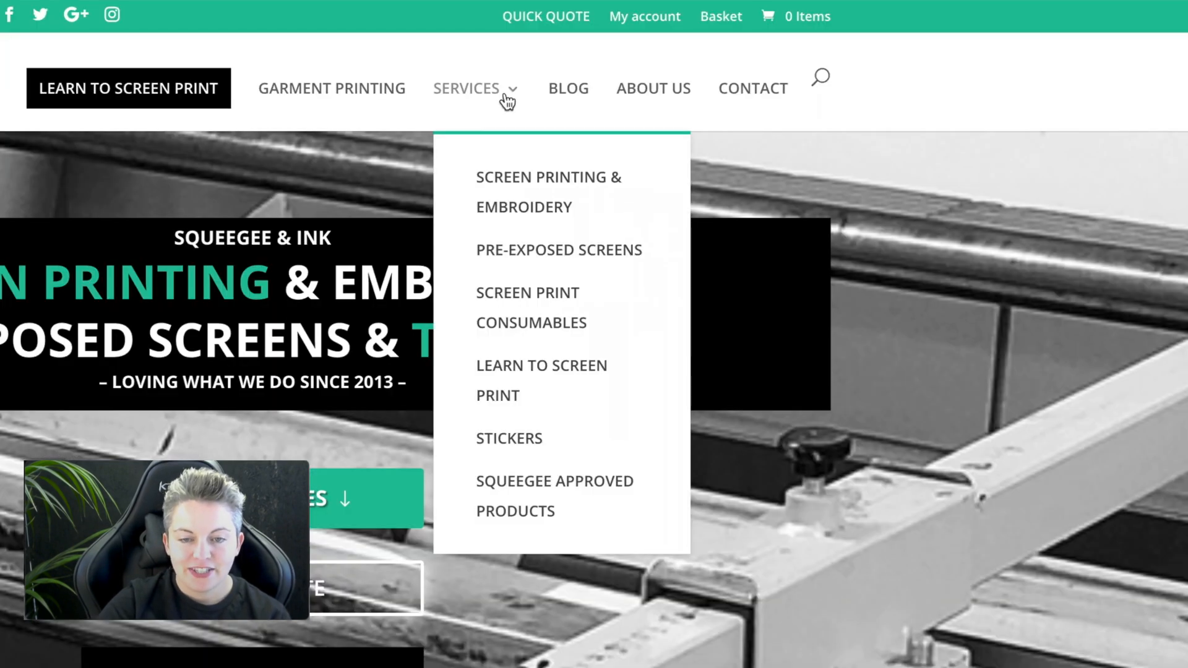
{"action": "mouse_move", "coordinate": [576, 250]}
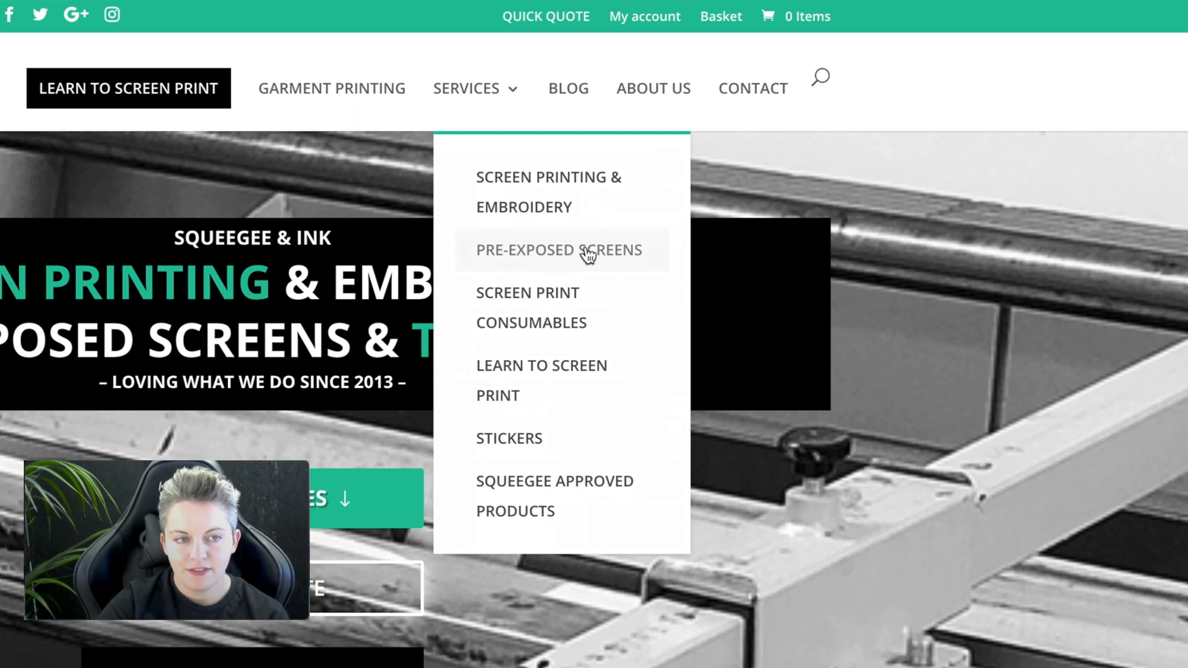
Step: Go to the Pre-Exposed Screens product page from the Services menu
{"action": "left_click", "coordinate": [558, 250]}
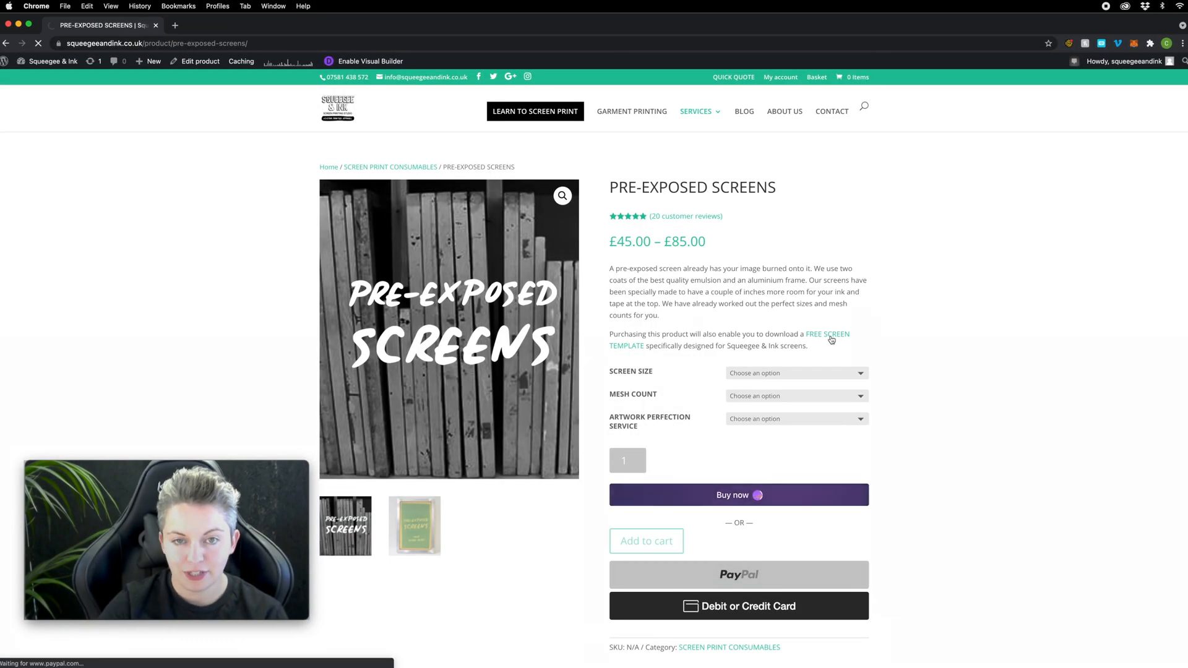
Step: Add the free Large Screen Template to the cart
{"action": "left_click", "coordinate": [828, 334]}
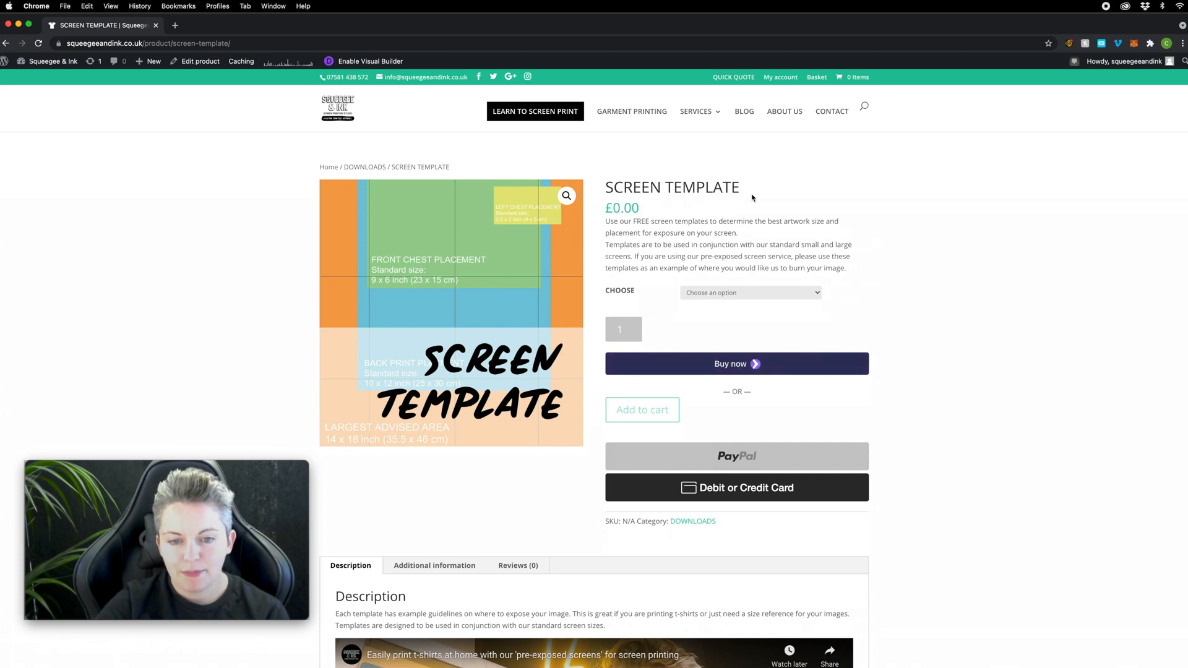
{"action": "left_click", "coordinate": [749, 292]}
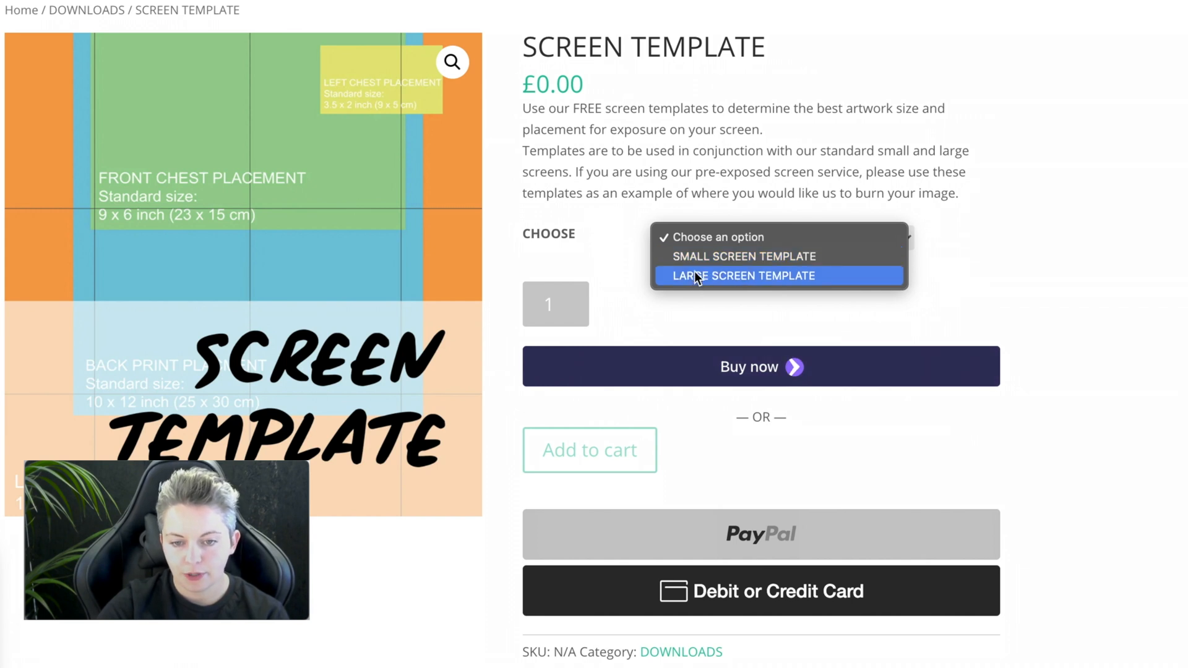
{"action": "left_click", "coordinate": [743, 274]}
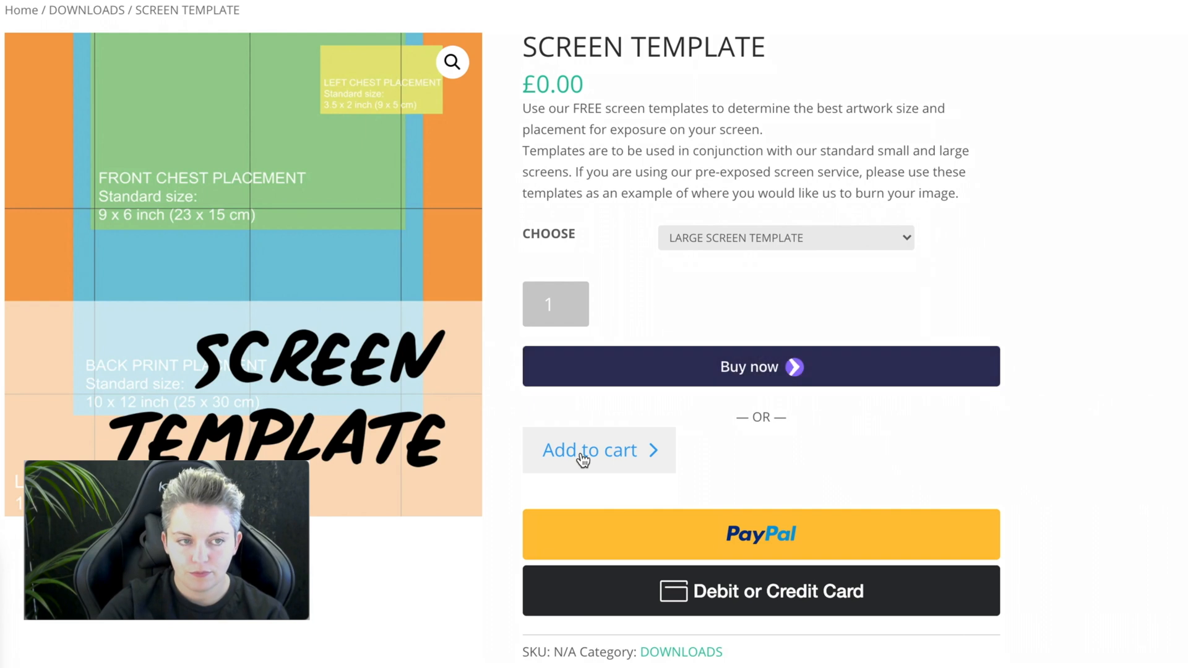
{"action": "left_click", "coordinate": [590, 449]}
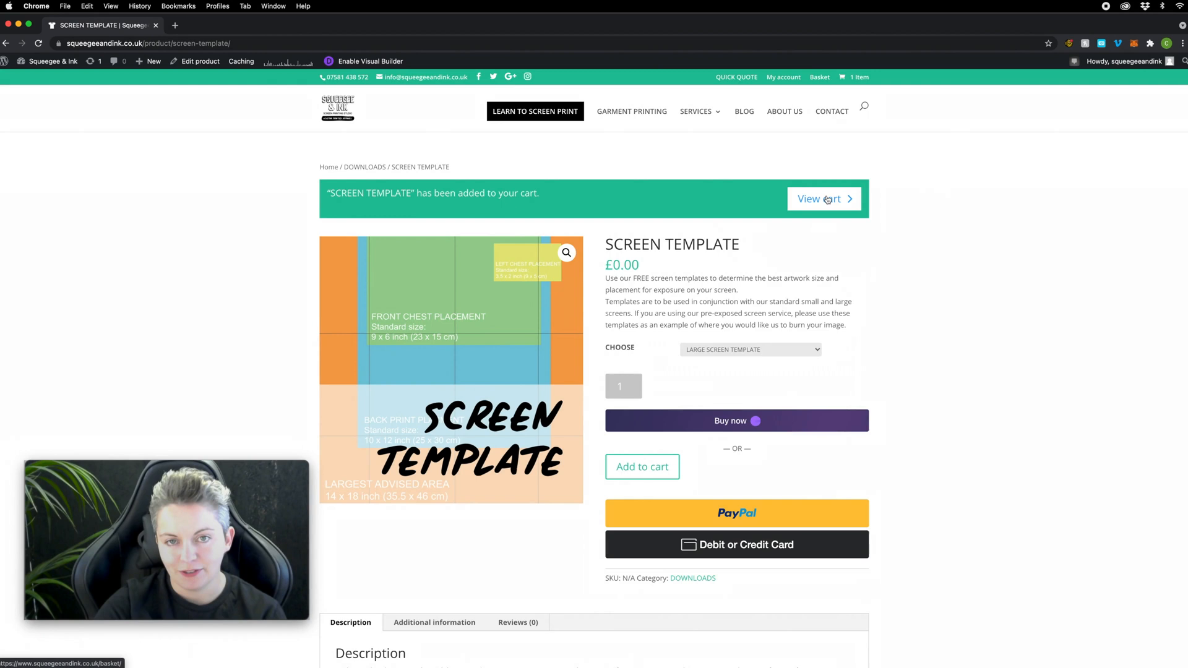
Step: Check out the cart, accept the terms and conditions and place the free template order
{"action": "left_click", "coordinate": [824, 198]}
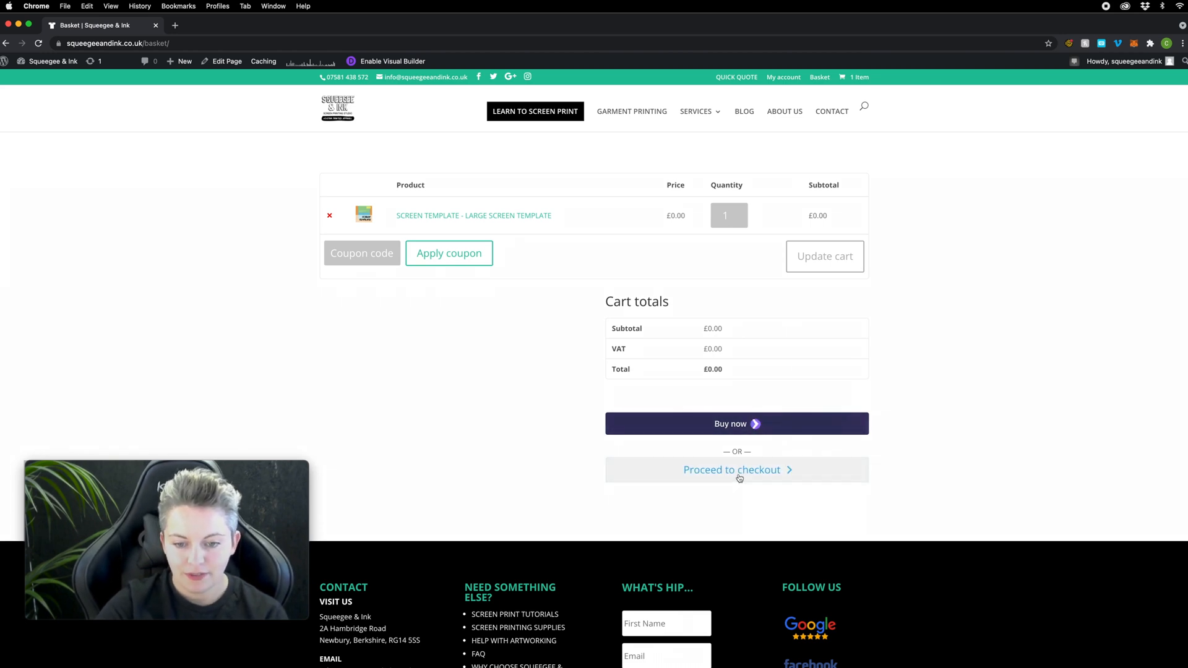
{"action": "left_click", "coordinate": [736, 470]}
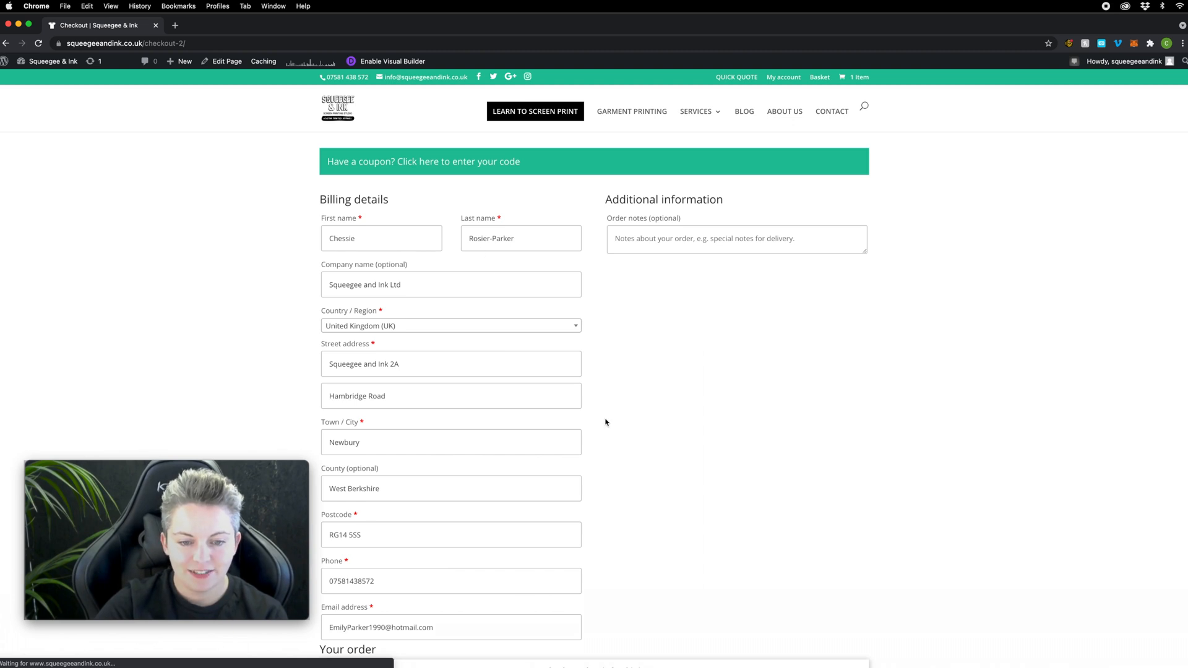
{"action": "scroll", "scroll_direction": "down", "scroll_amount": 3}
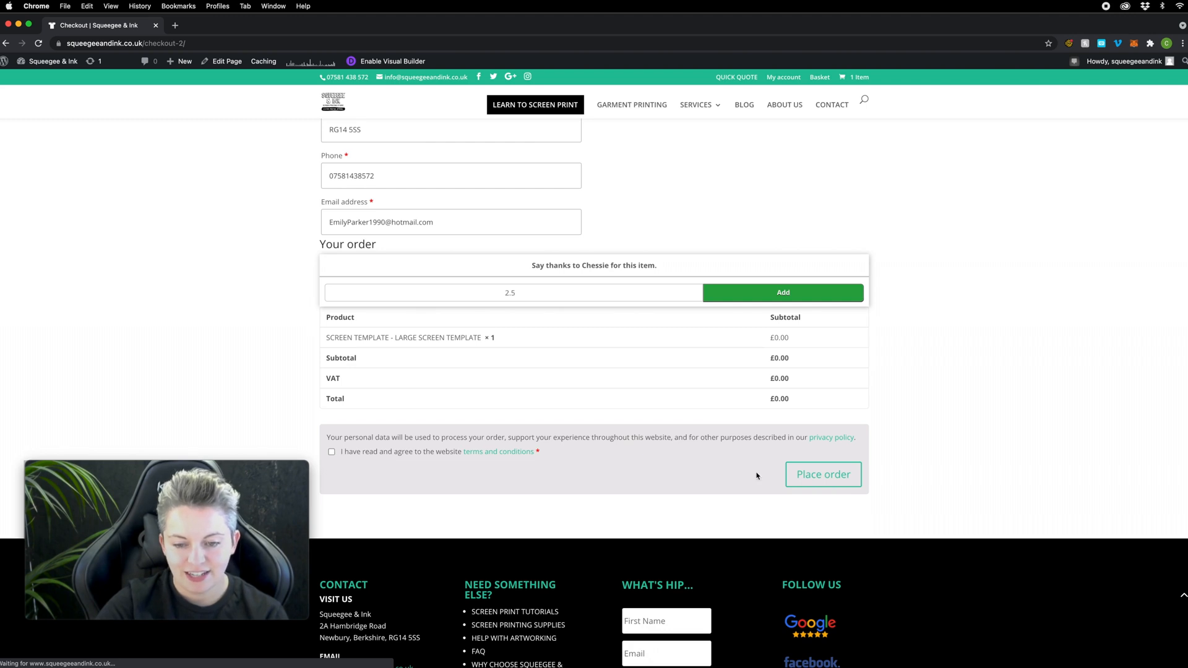
{"action": "left_click", "coordinate": [331, 452]}
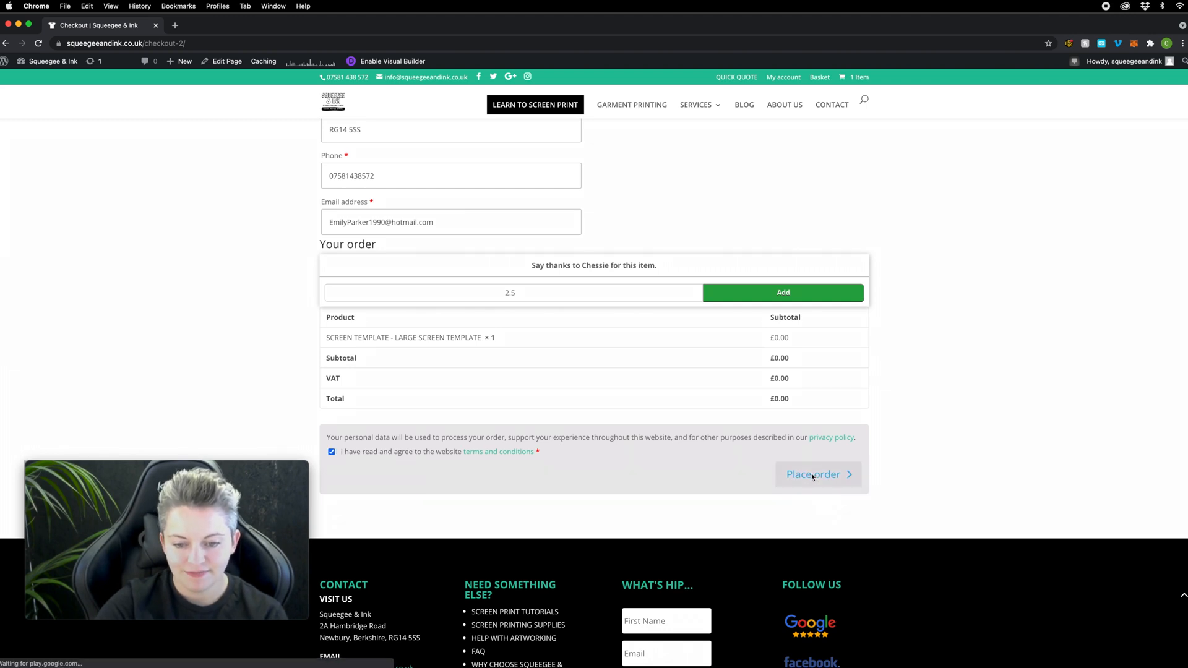
{"action": "left_click", "coordinate": [813, 474]}
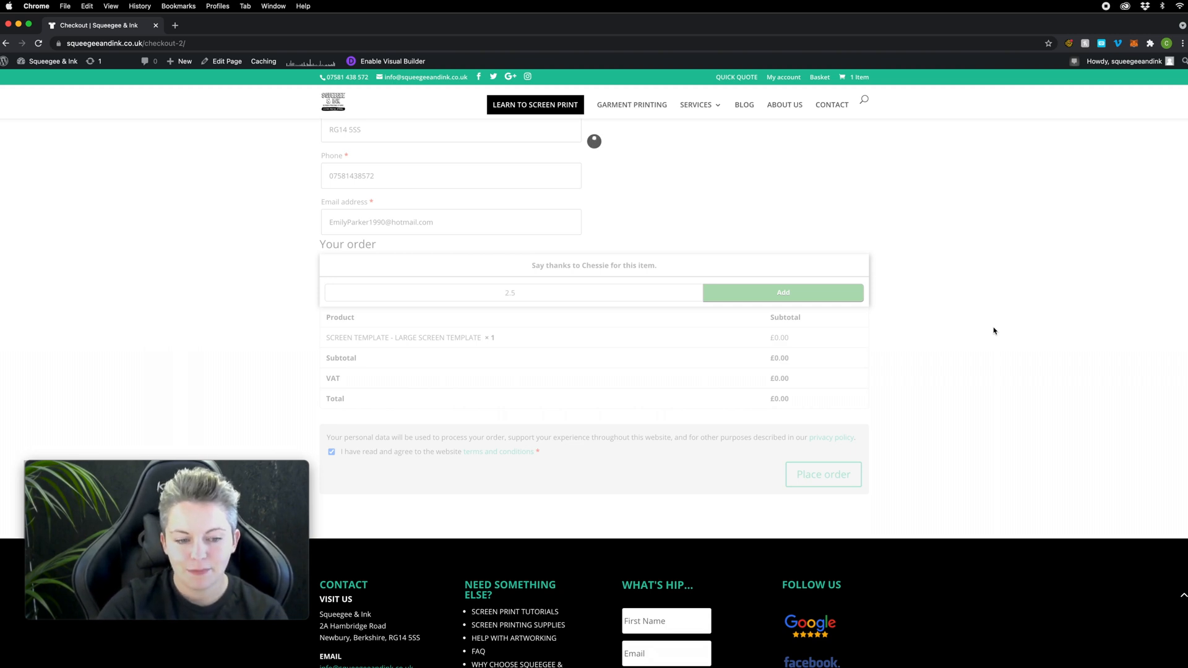
{"action": "left_click", "coordinate": [823, 473]}
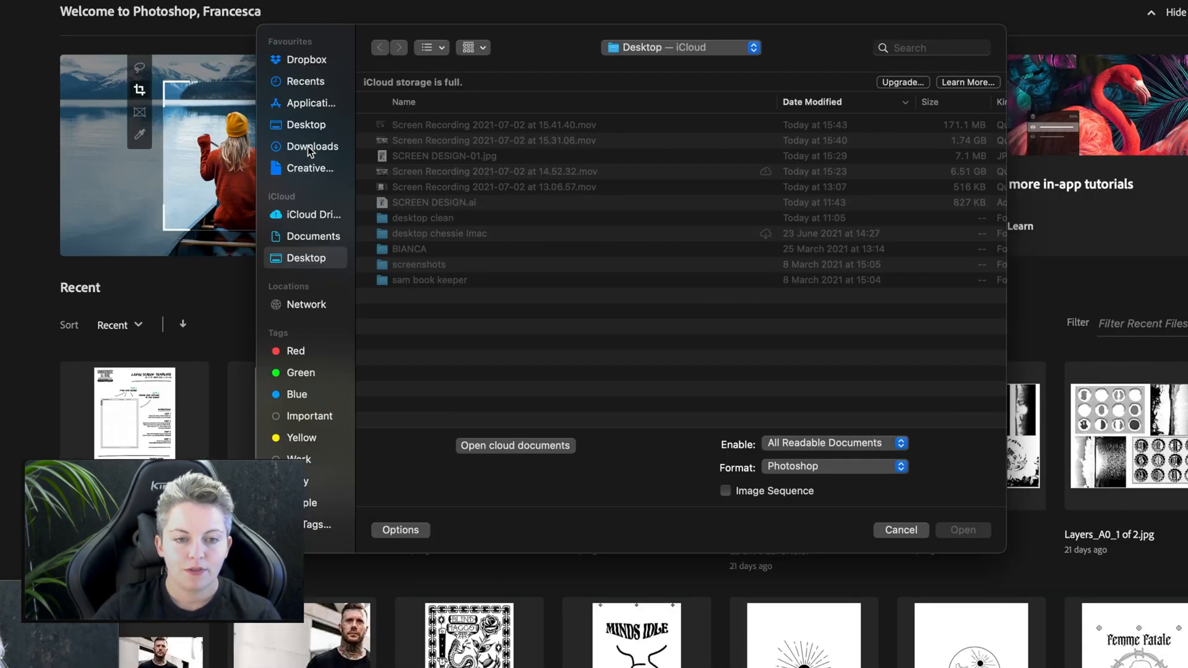
Step: Select PS-LARGE-SCREEN-YOUR-NAME-ORDER-NUMBER.pdf from the Downloads folder to open it
{"action": "left_click", "coordinate": [311, 146]}
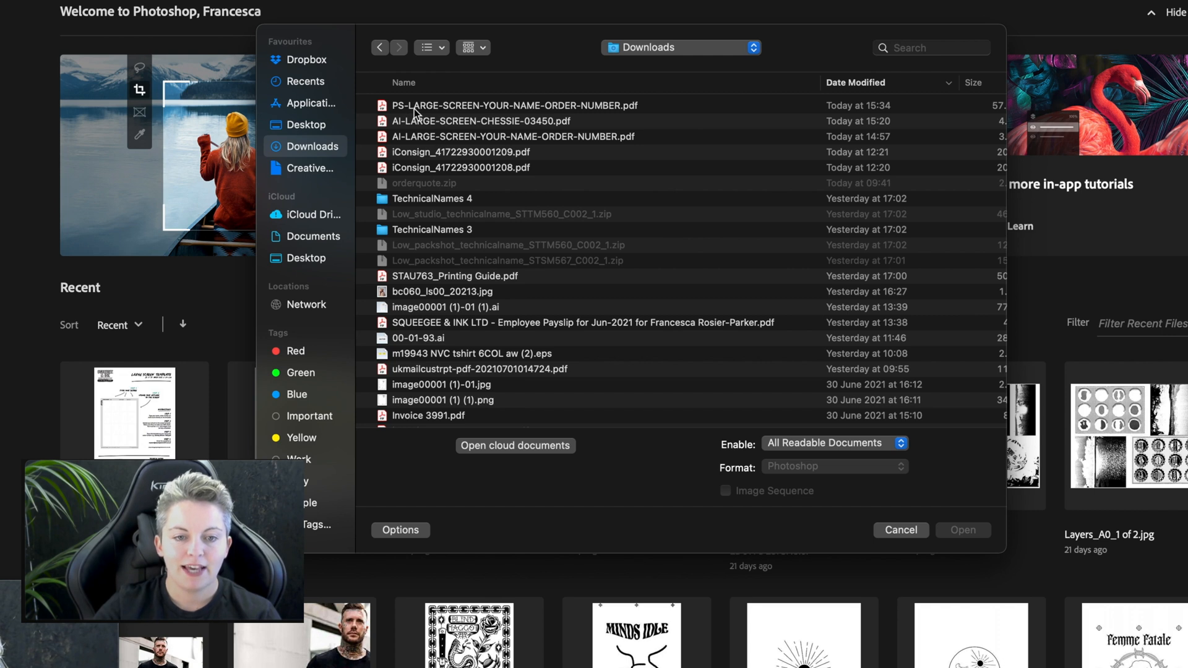
{"action": "left_click", "coordinate": [514, 105]}
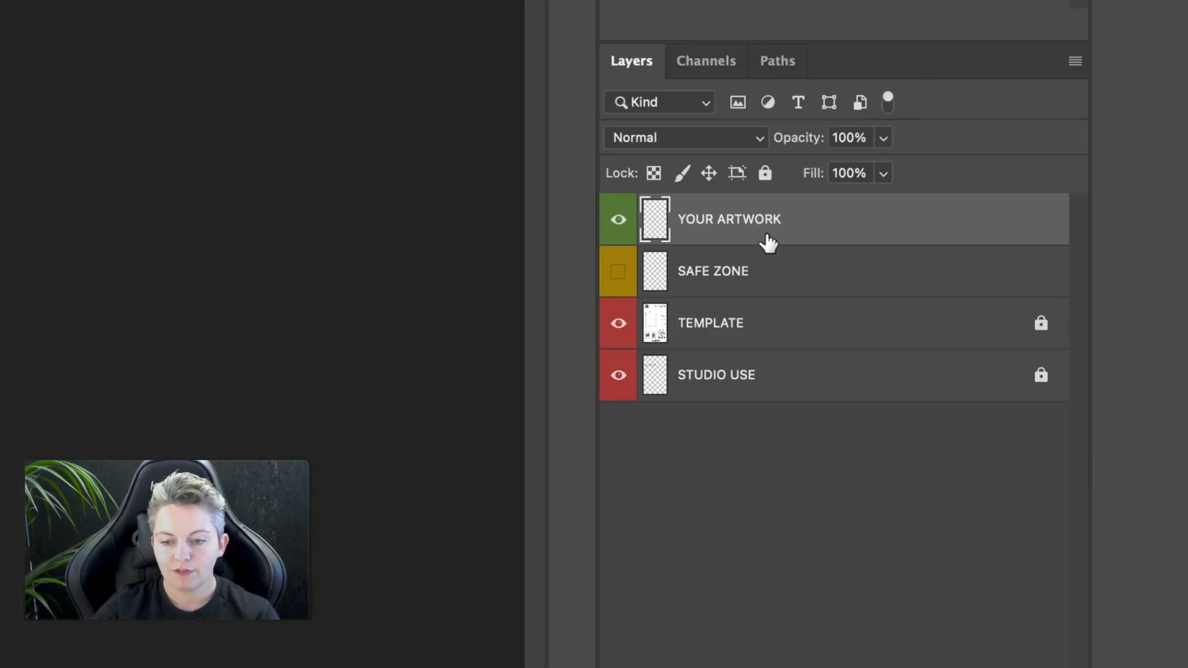
{"action": "mouse_move", "coordinate": [707, 241]}
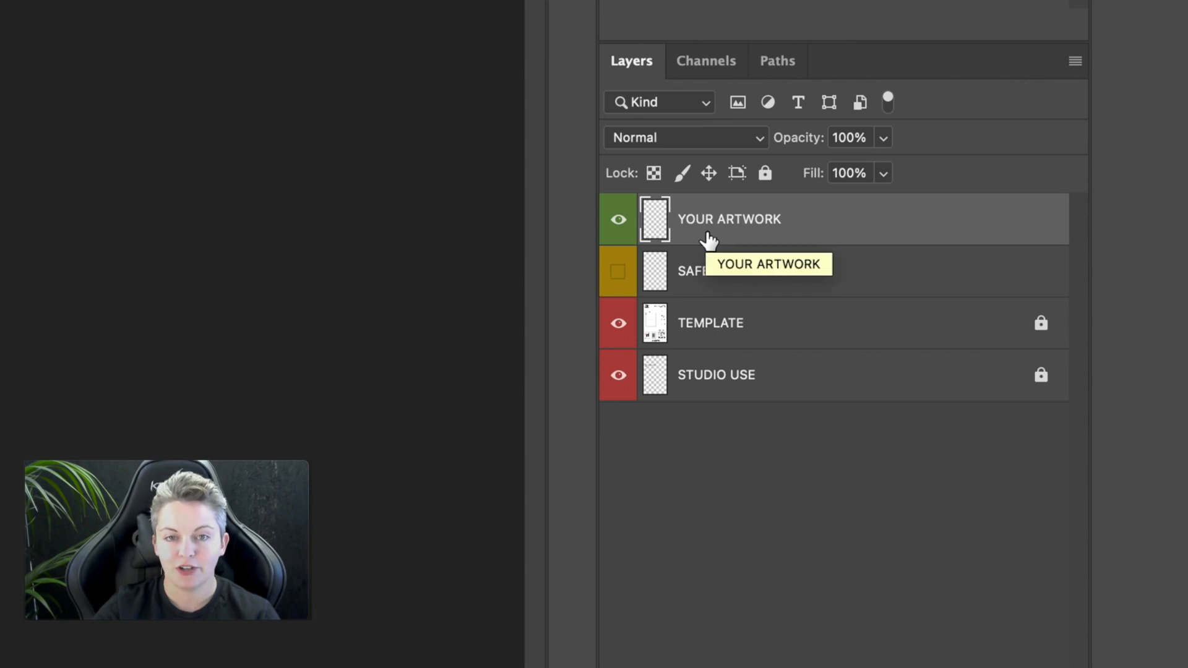
{"action": "mouse_move", "coordinate": [106, 250]}
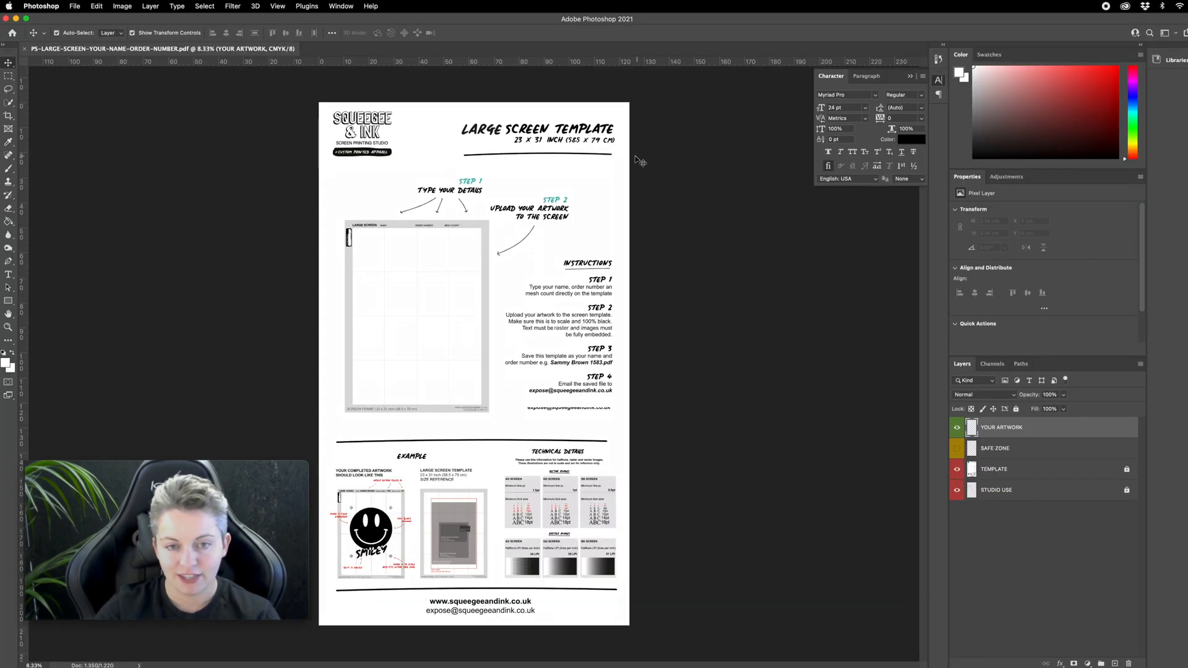
{"action": "mouse_move", "coordinate": [381, 235]}
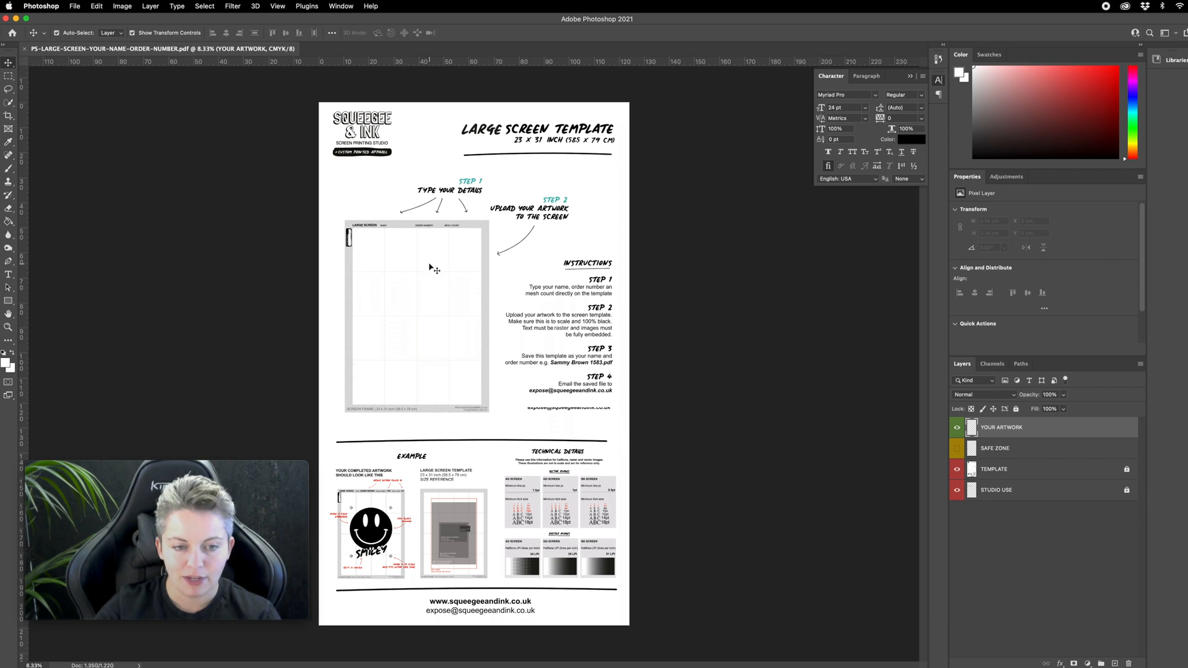
{"action": "mouse_move", "coordinate": [428, 346]}
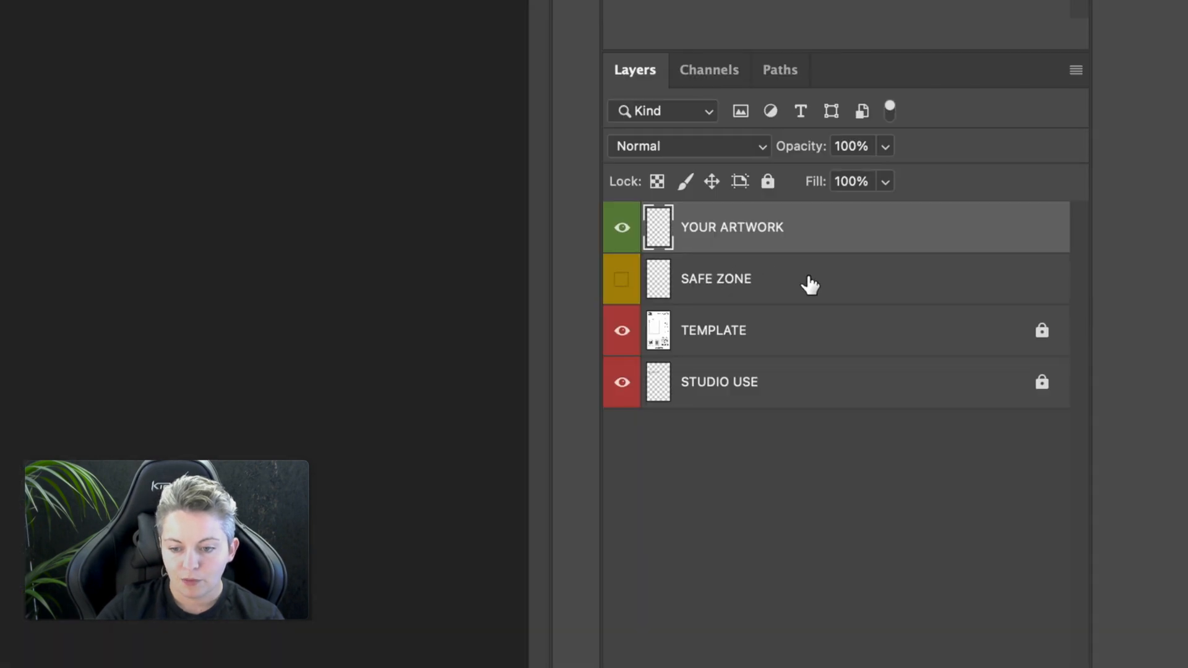
Step: Make SAFE ZONE the active layer in the Layers panel
{"action": "left_click", "coordinate": [716, 278]}
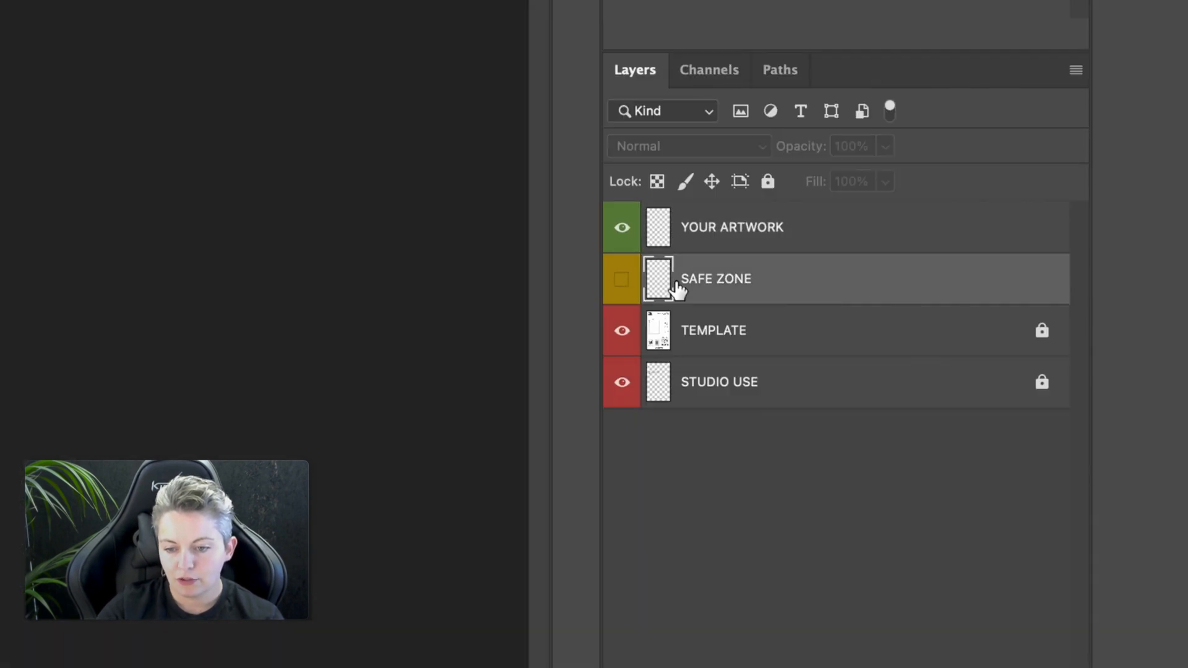
{"action": "mouse_move", "coordinate": [621, 285]}
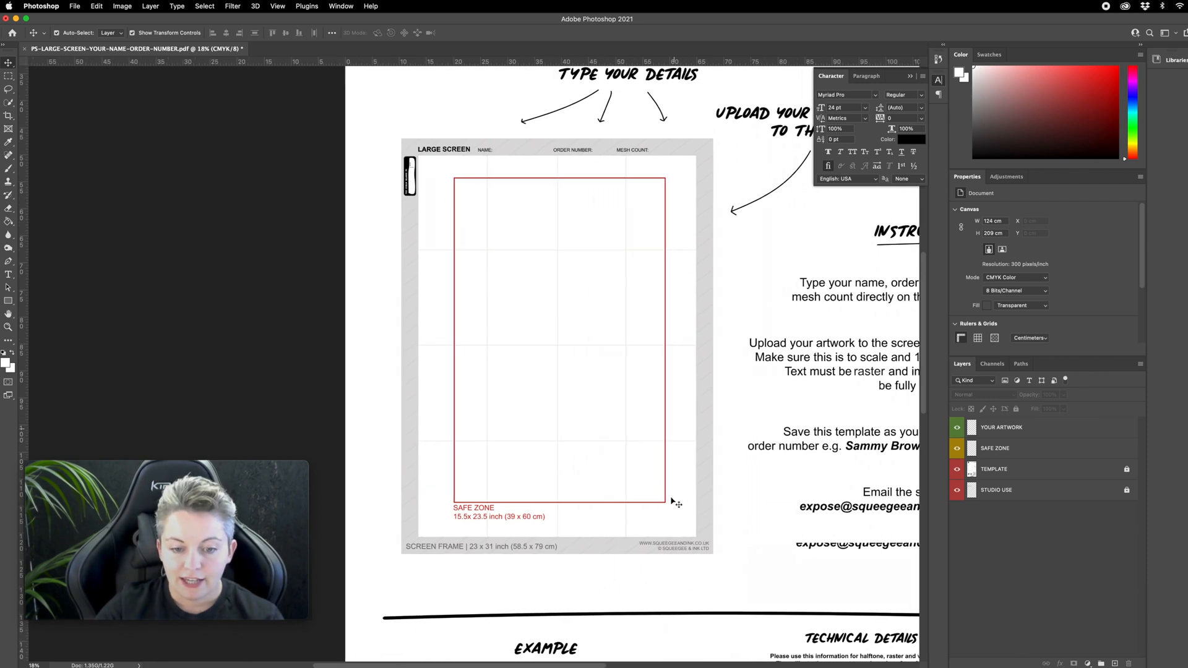
{"action": "mouse_move", "coordinate": [591, 196]}
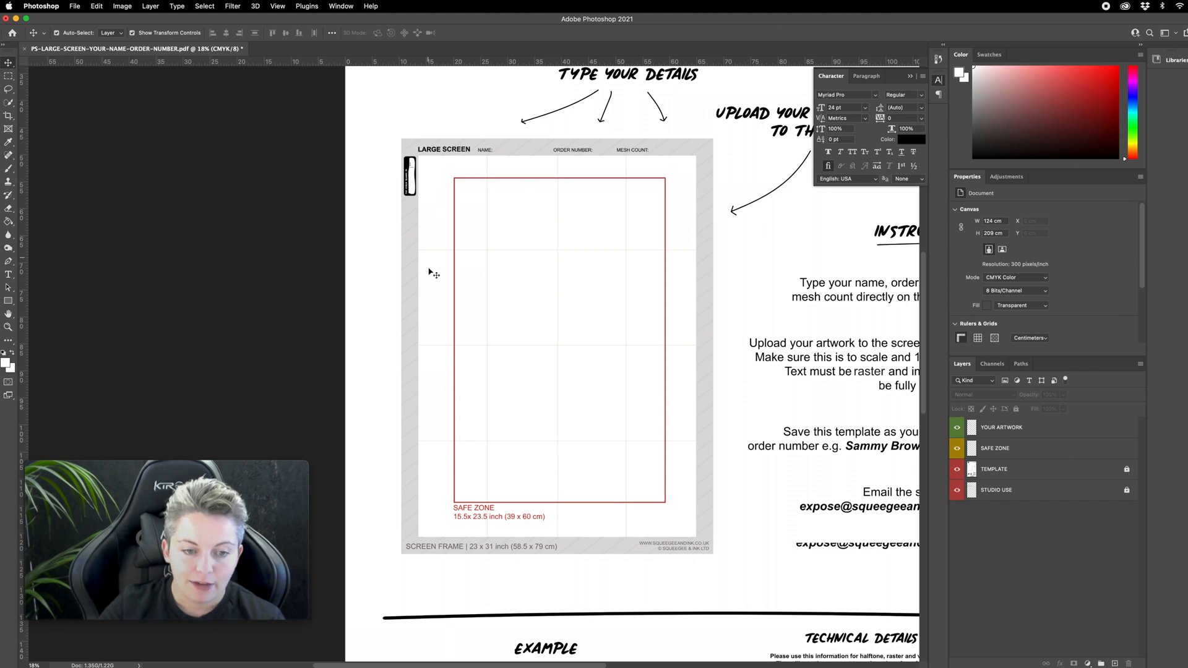
{"action": "mouse_move", "coordinate": [438, 521]}
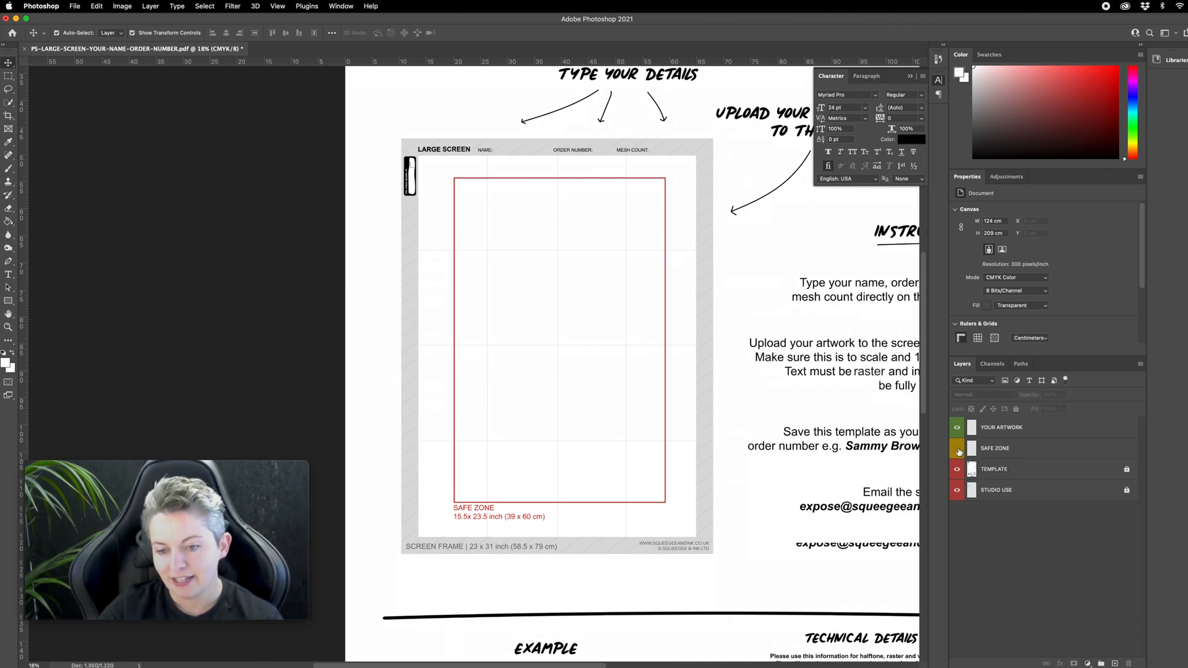
{"action": "left_click", "coordinate": [956, 448]}
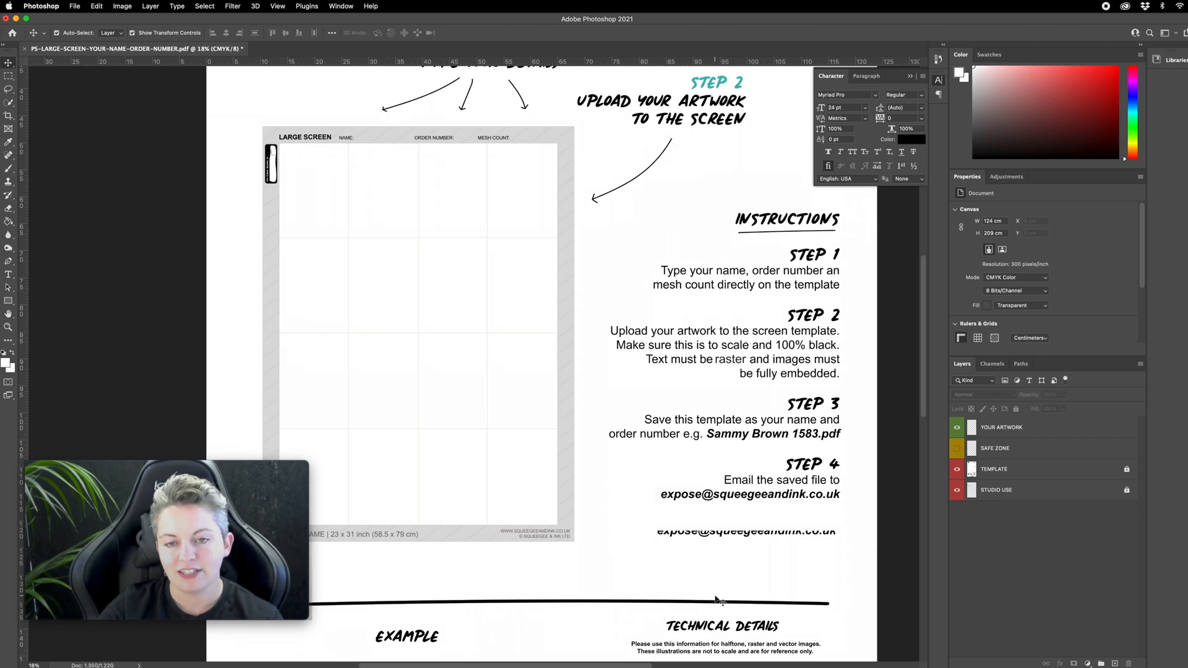
{"action": "scroll", "scroll_direction": "down", "scroll_amount": 3}
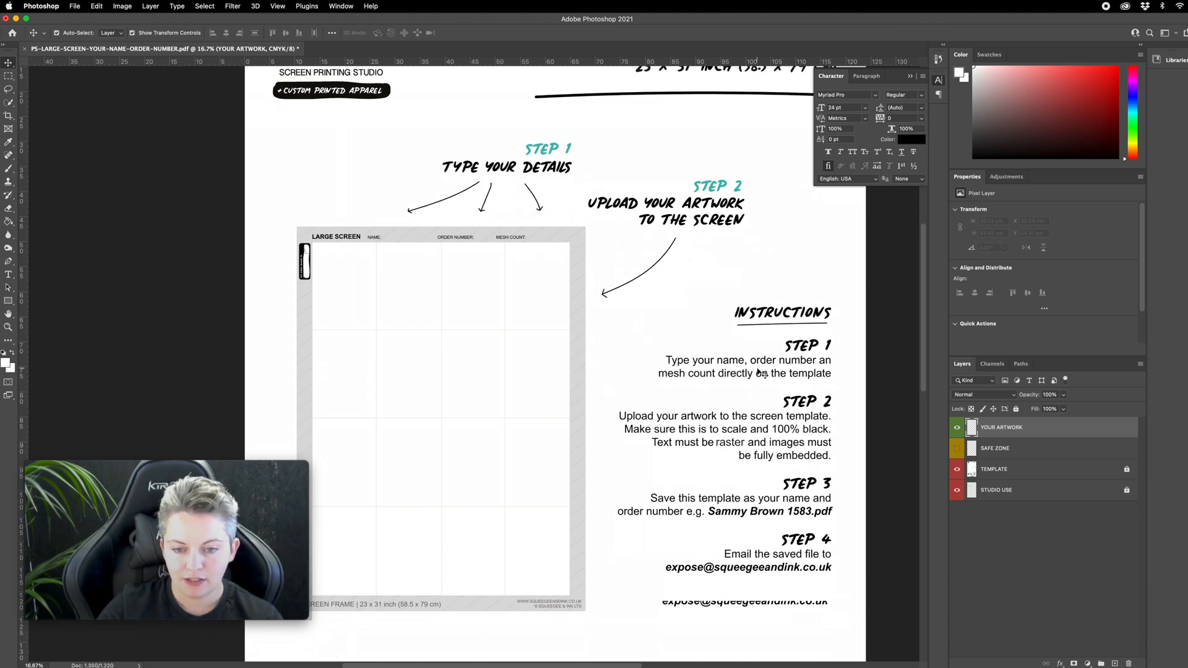
{"action": "mouse_move", "coordinate": [721, 383]}
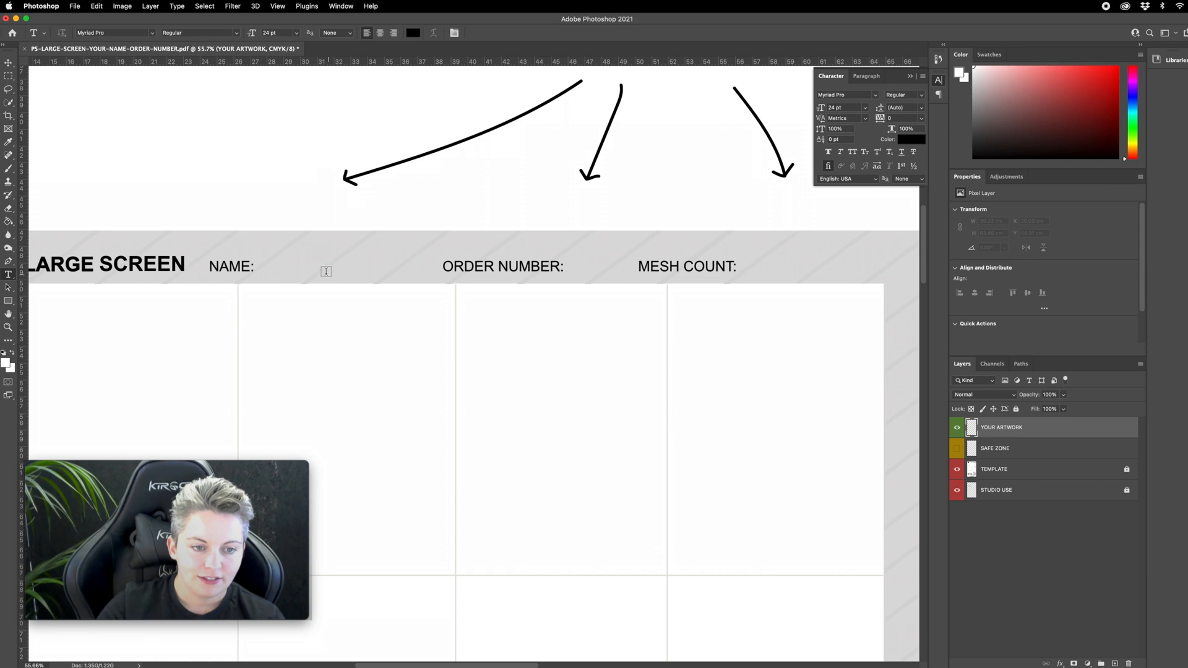
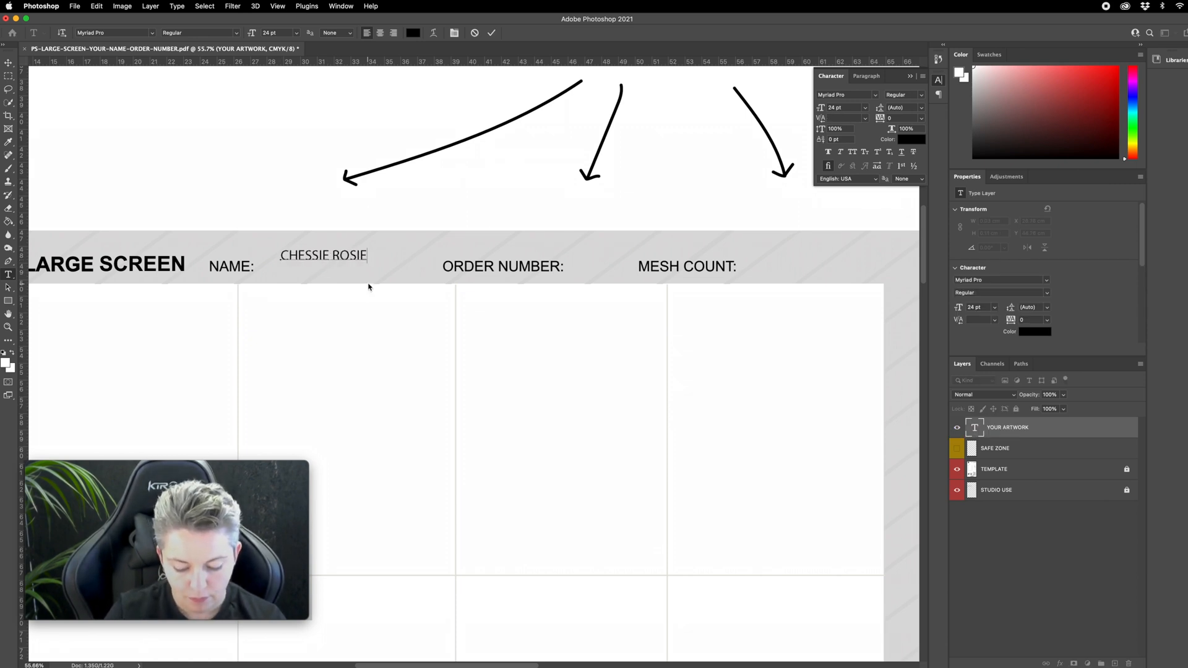
{"action": "type", "text": "R-PARK"}
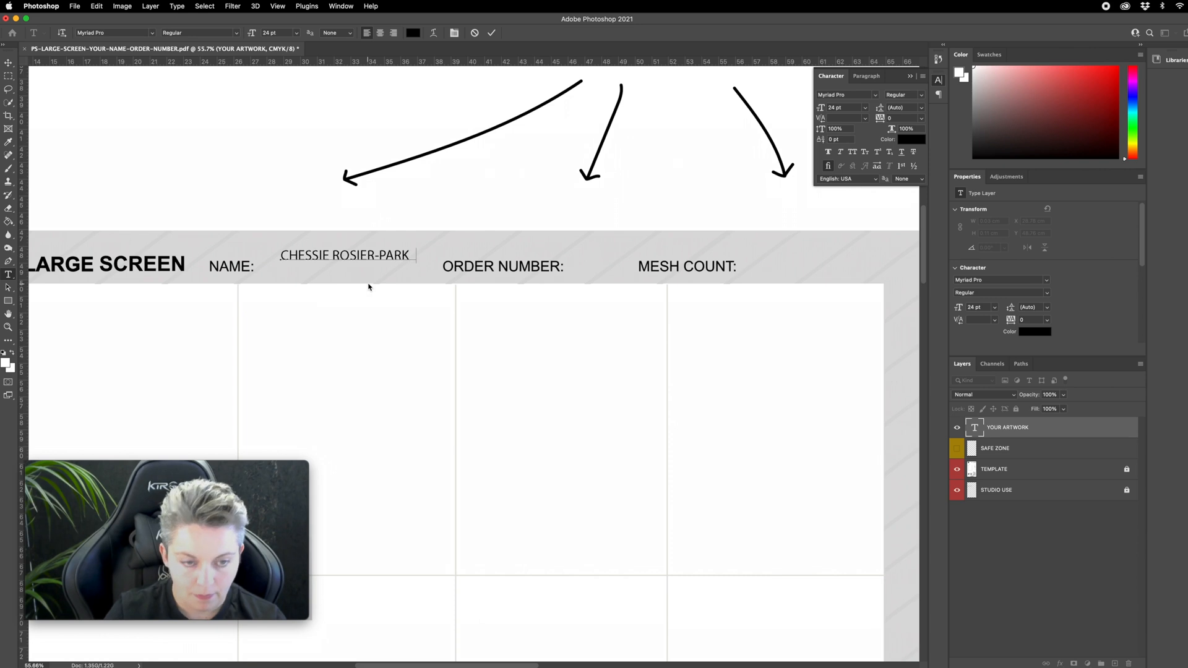
{"action": "type", "text": "ER"}
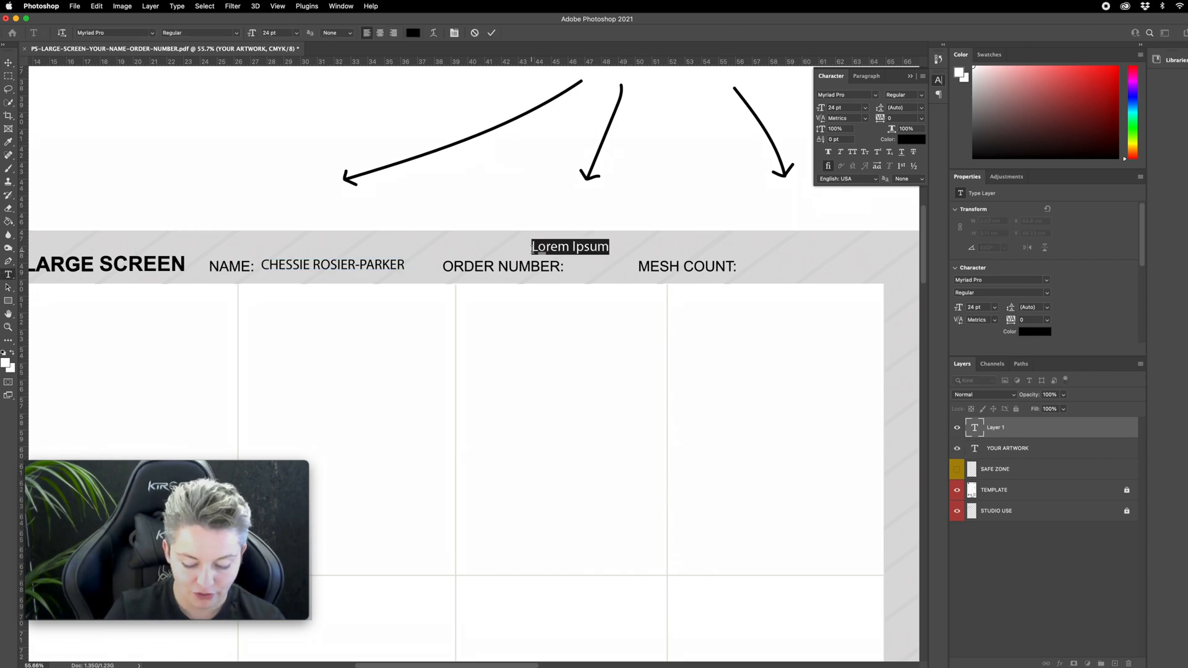
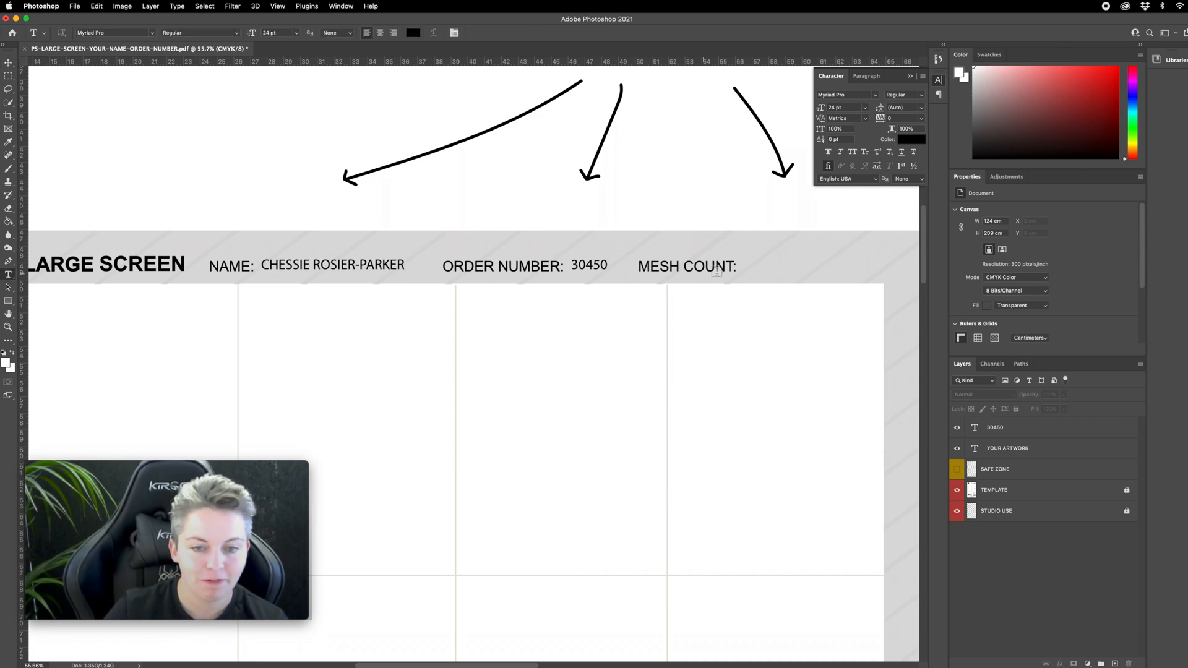
{"action": "left_click", "coordinate": [788, 263]}
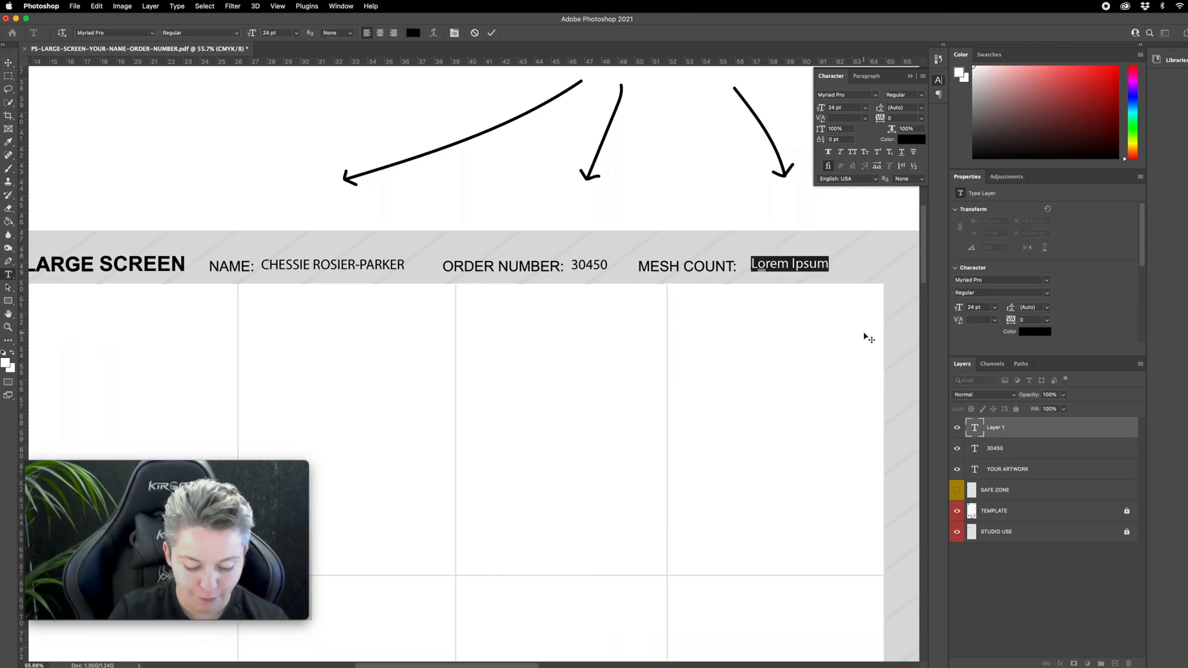
{"action": "type", "text": "43T"}
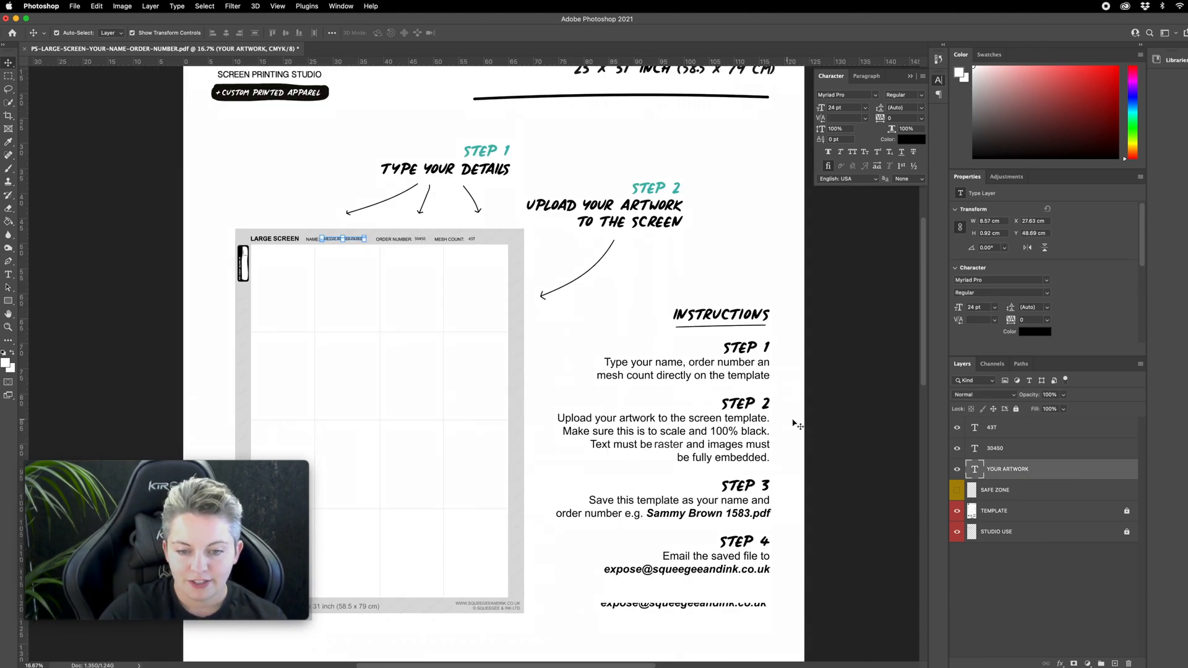
Step: Embed SCREEN DESIGN-01.jpg on the template and show the safe zone guide over it
{"action": "left_click", "coordinate": [74, 7]}
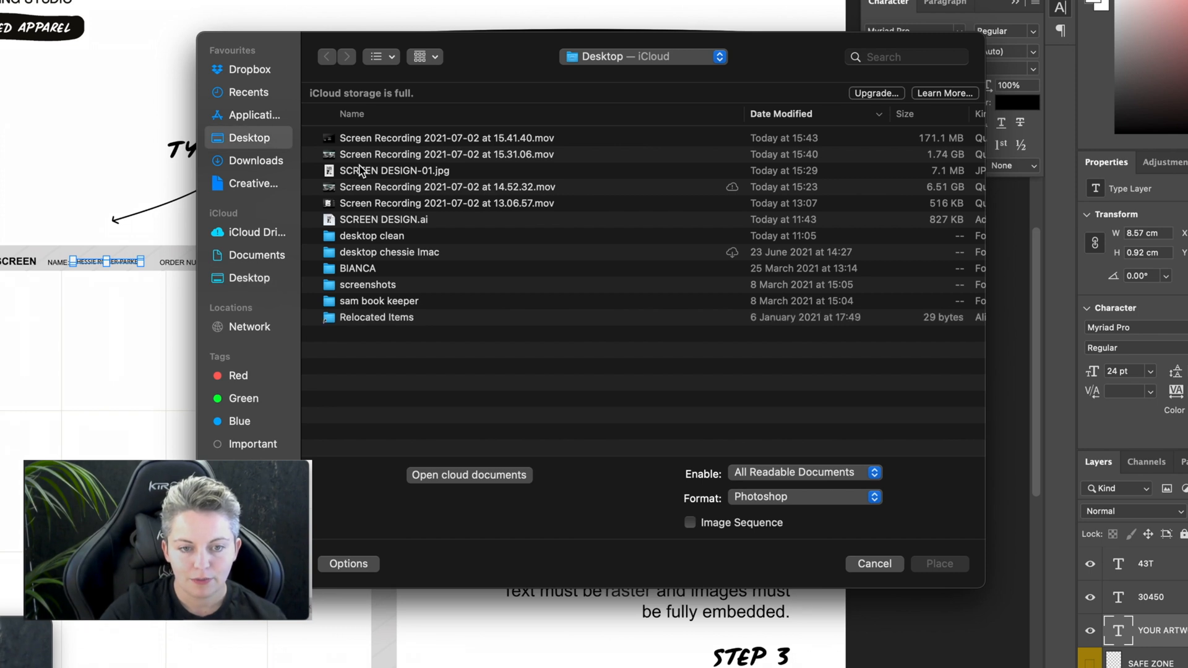
{"action": "left_click", "coordinate": [396, 171]}
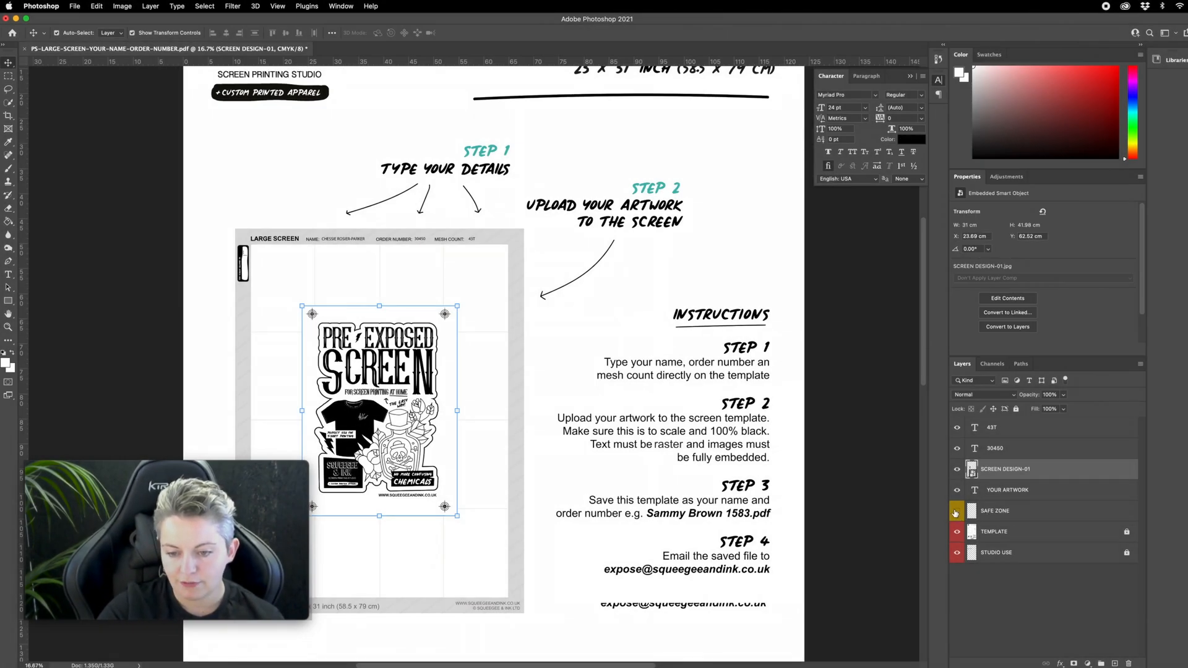
{"action": "left_click", "coordinate": [956, 511]}
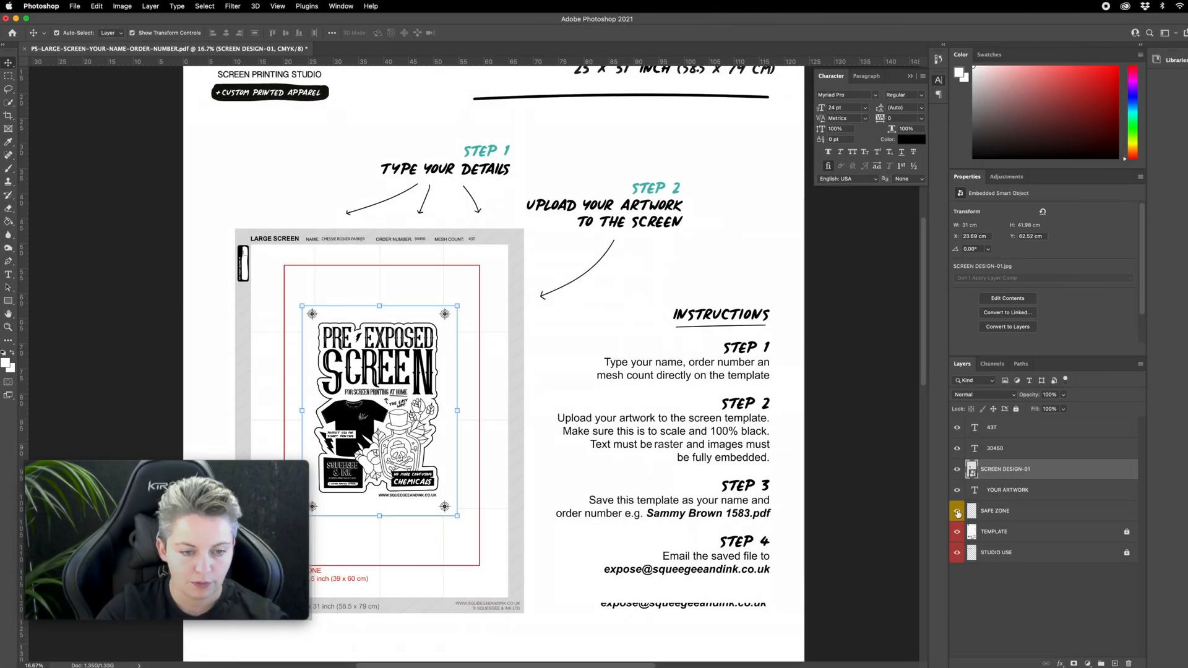
{"action": "left_click", "coordinate": [957, 511]}
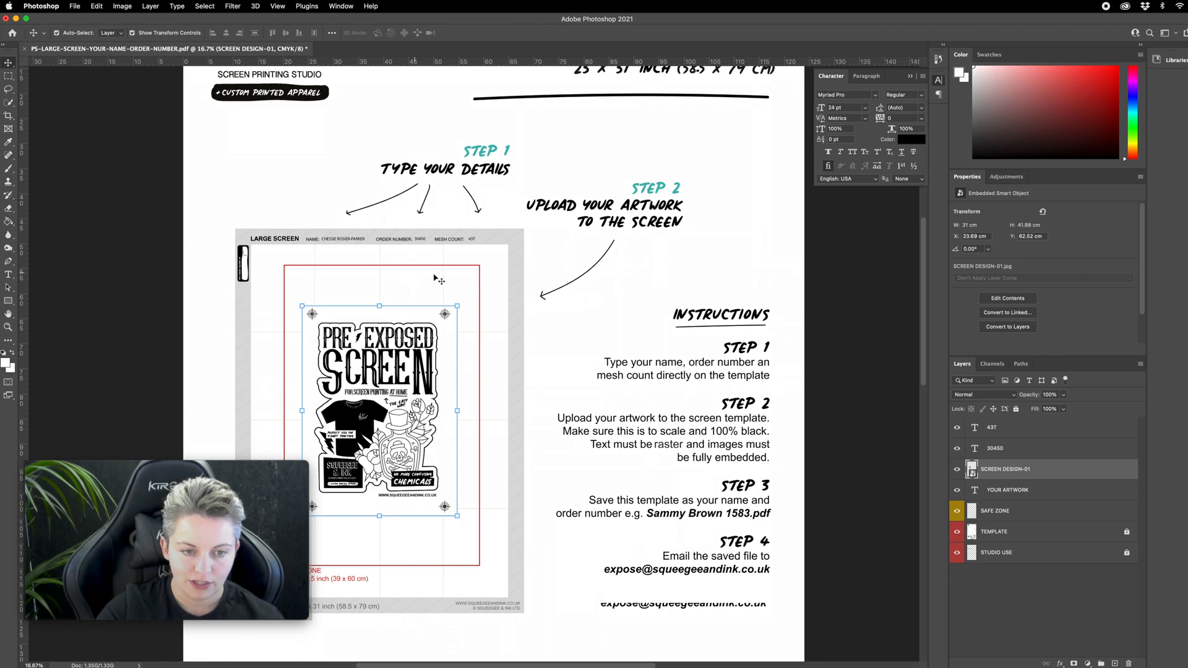
{"action": "left_click", "coordinate": [957, 511]}
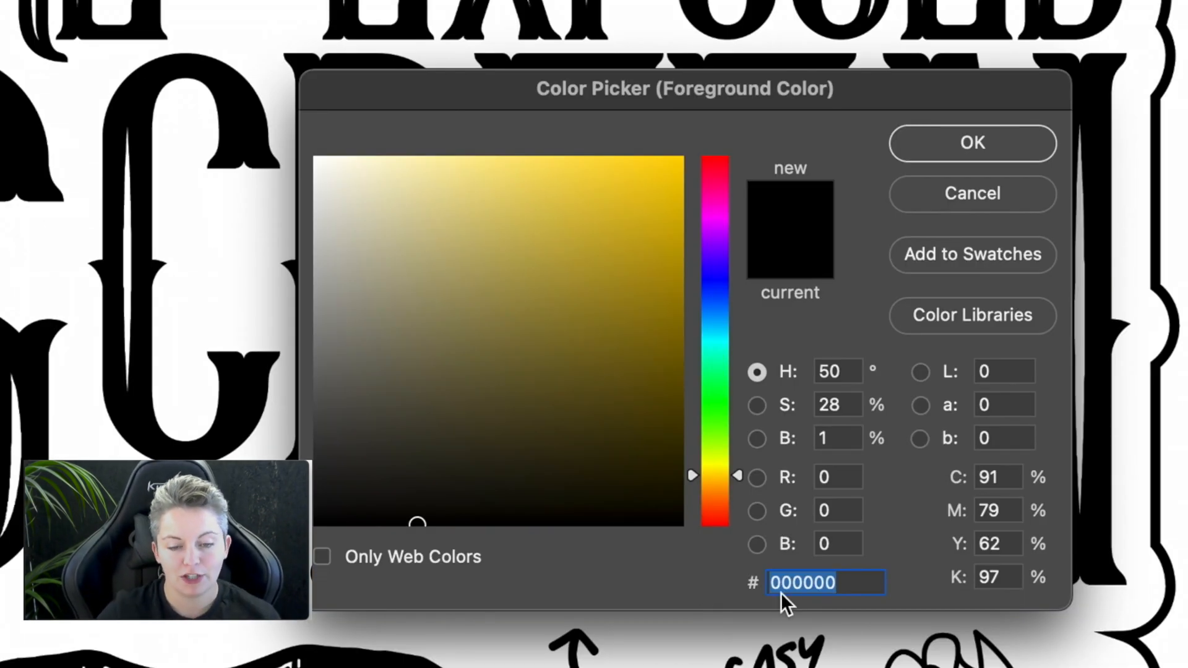
Step: Confirm the foreground colour as pure black 000000
{"action": "left_click", "coordinate": [371, 381]}
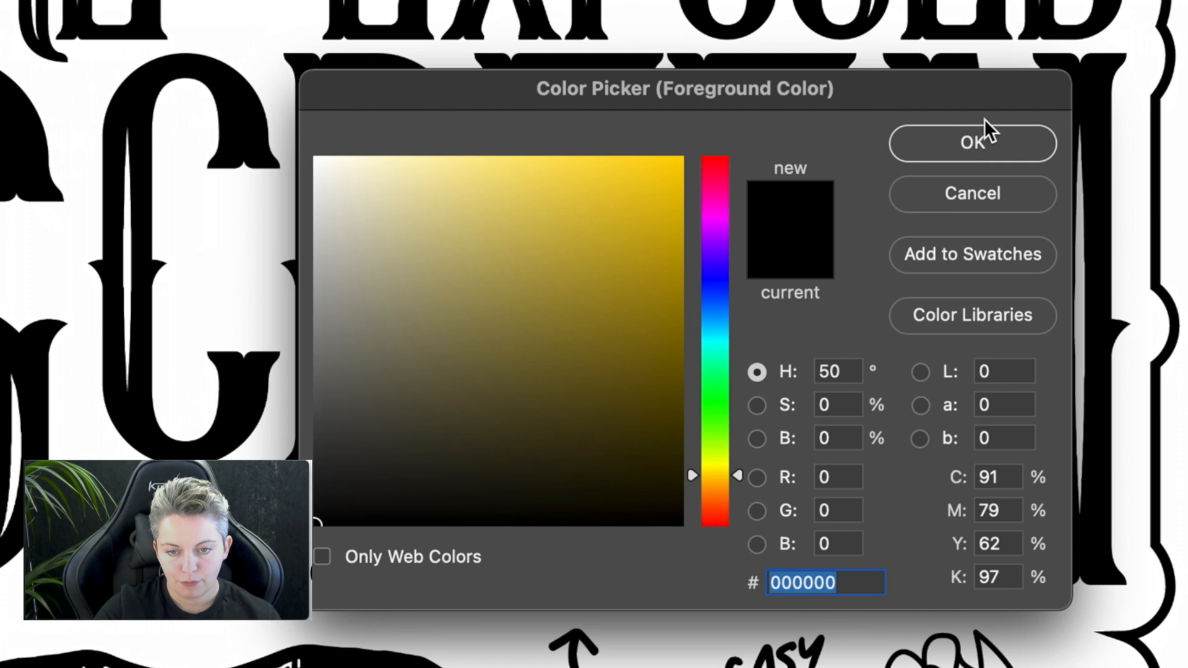
{"action": "left_click", "coordinate": [972, 143]}
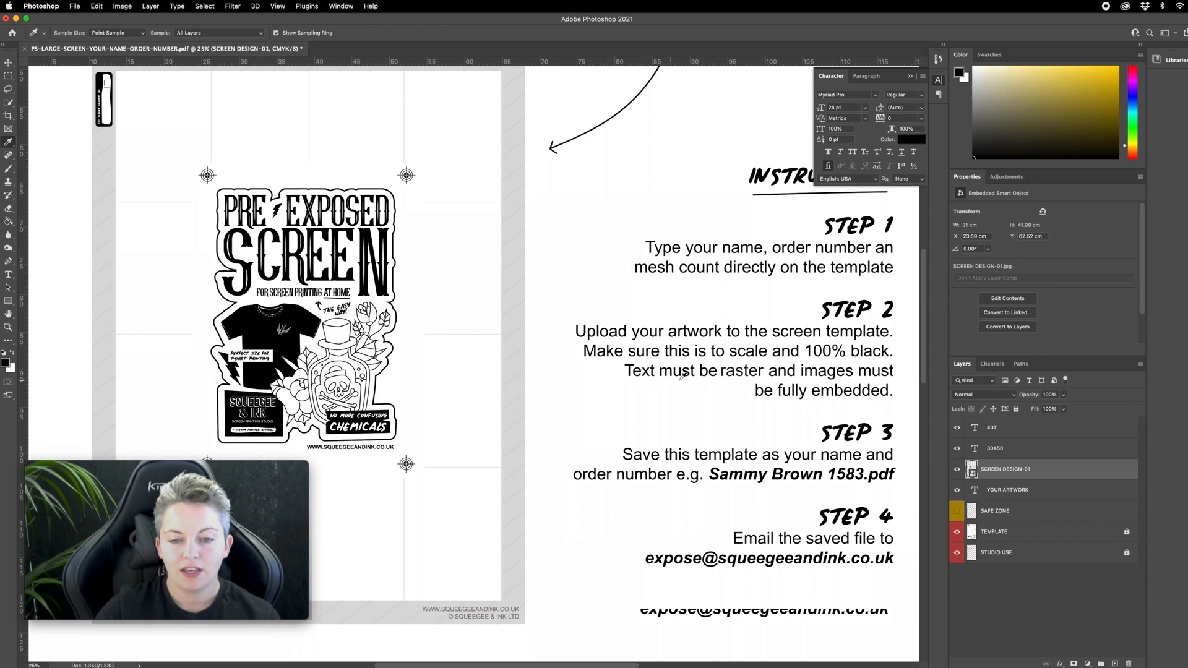
{"action": "mouse_move", "coordinate": [875, 401]}
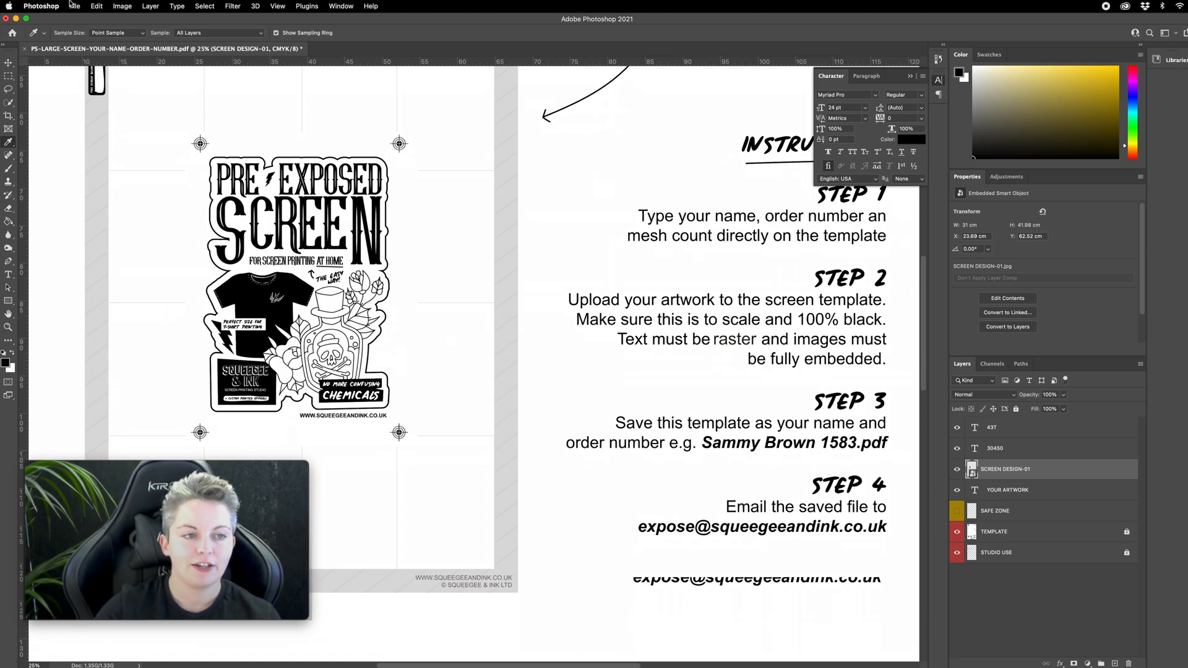
Step: Bring up the File menu after reviewing the placed artwork
{"action": "left_click", "coordinate": [74, 6]}
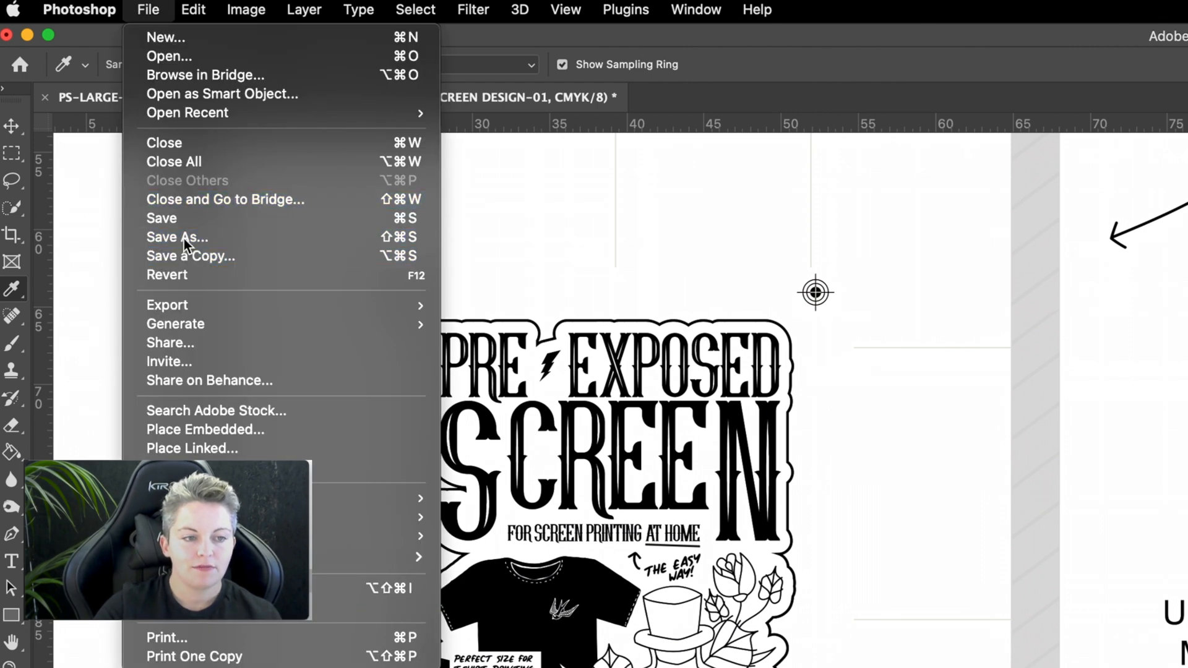
Step: Save As a Photoshop PDF in Downloads, naming the file with CHESSIE and the order number
{"action": "left_click", "coordinate": [177, 237]}
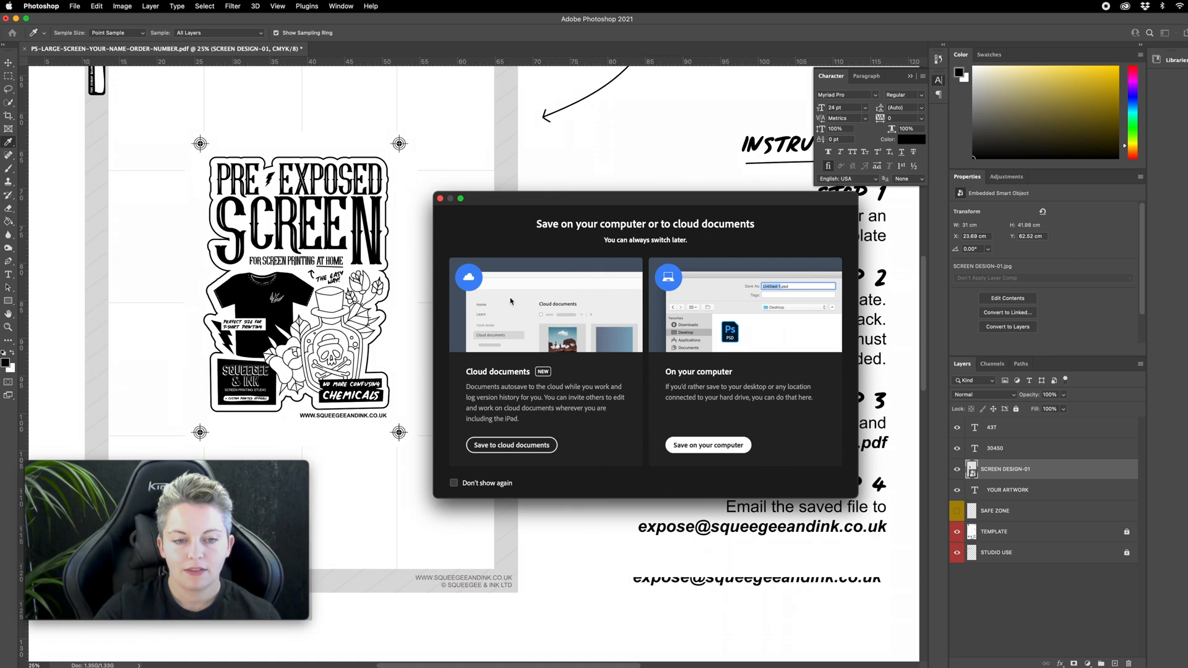
{"action": "left_click", "coordinate": [706, 444]}
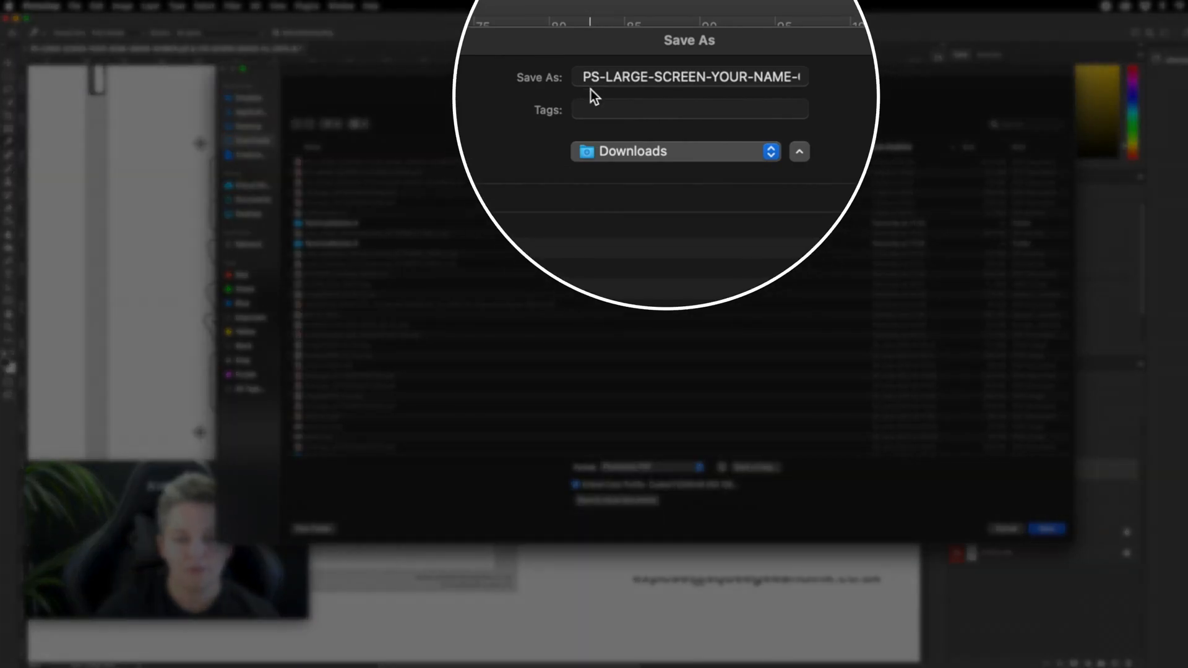
{"action": "mouse_move", "coordinate": [632, 96]}
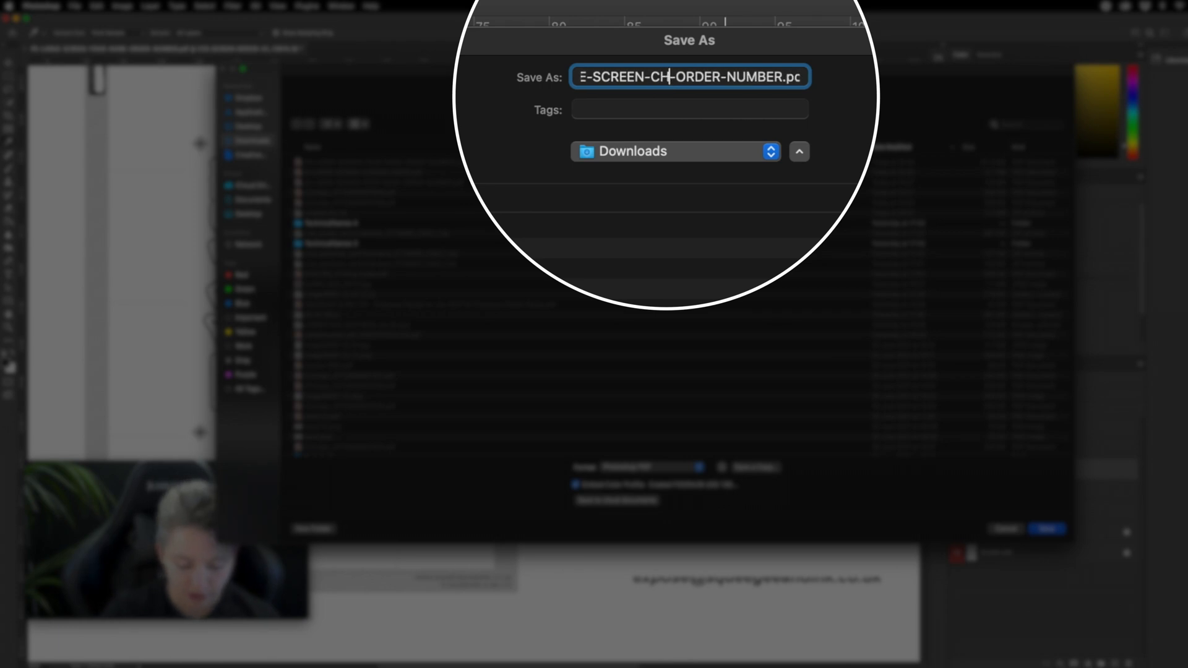
{"action": "type", "text": "CHESSIE"}
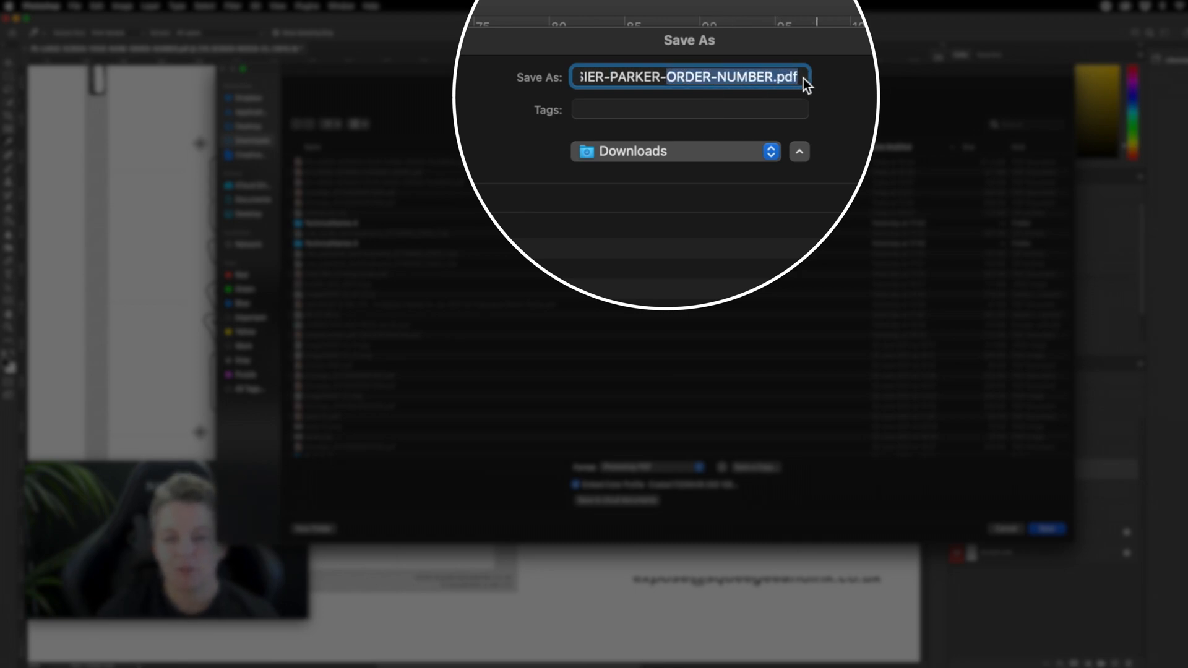
{"action": "left_click", "coordinate": [799, 150]}
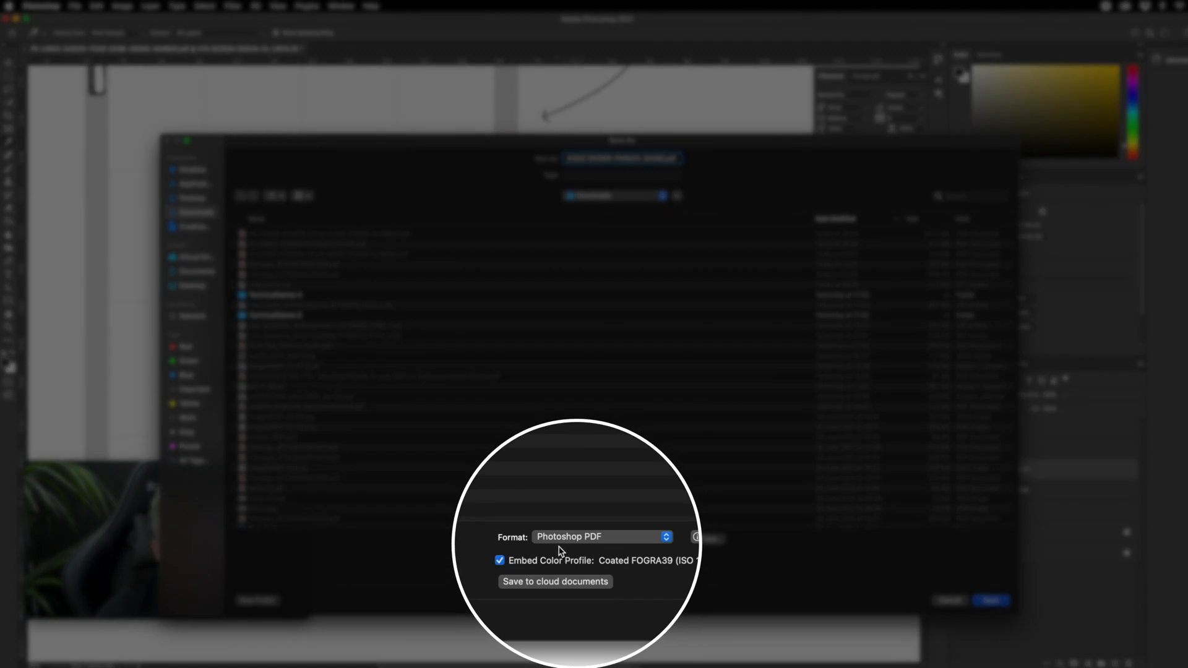
{"action": "mouse_move", "coordinate": [634, 542]}
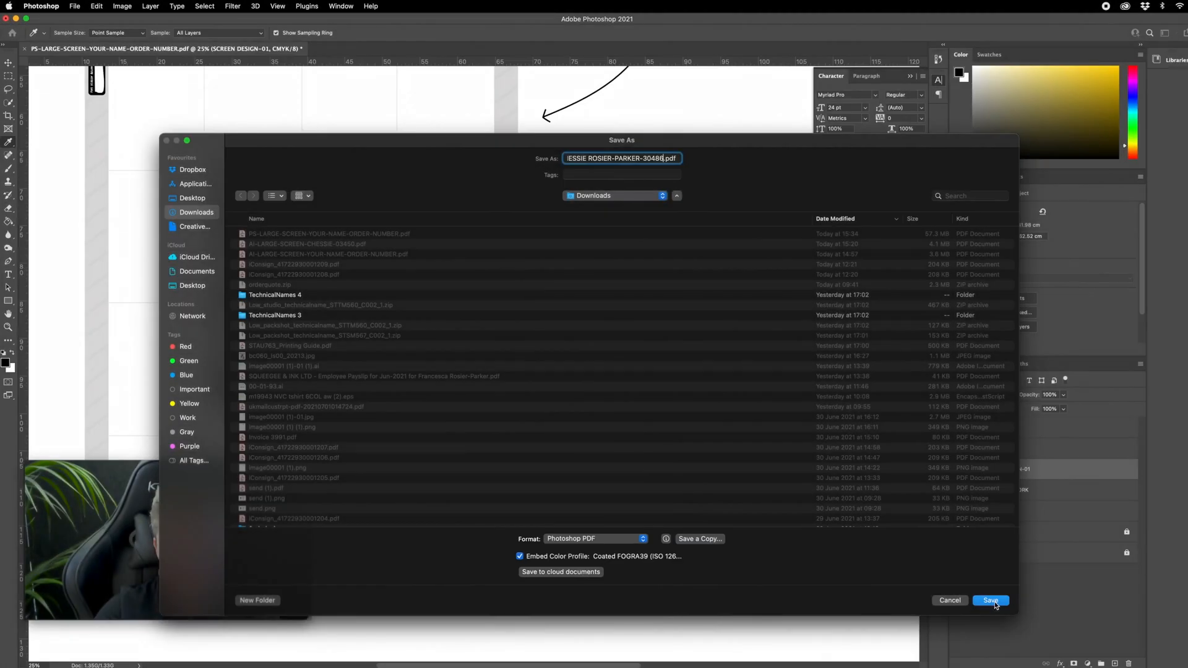
Step: Save the template as a High Quality Print PDF, accepting the settings and compatibility warnings
{"action": "left_click", "coordinate": [989, 600]}
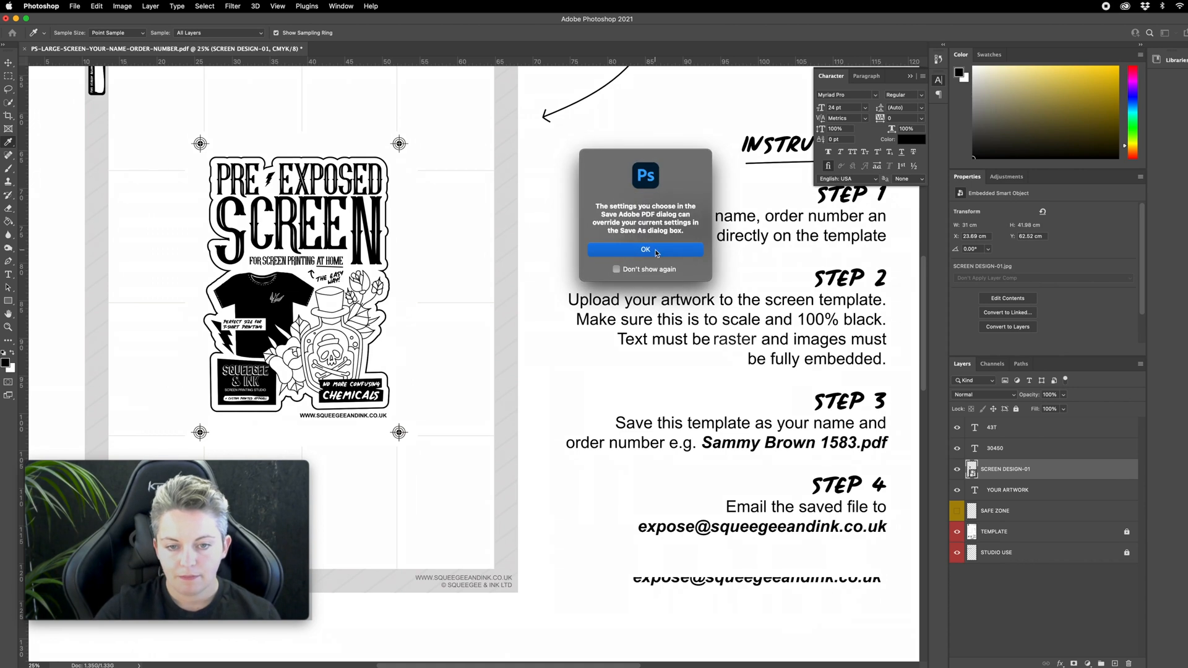
{"action": "left_click", "coordinate": [644, 250]}
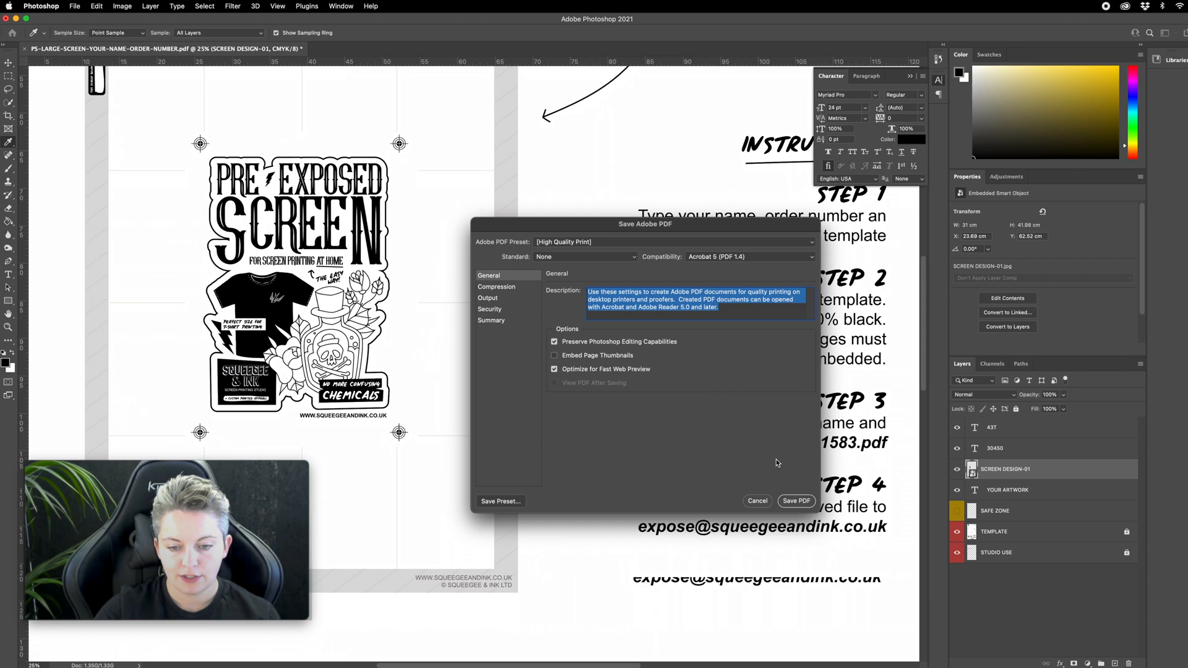
{"action": "left_click", "coordinate": [796, 501]}
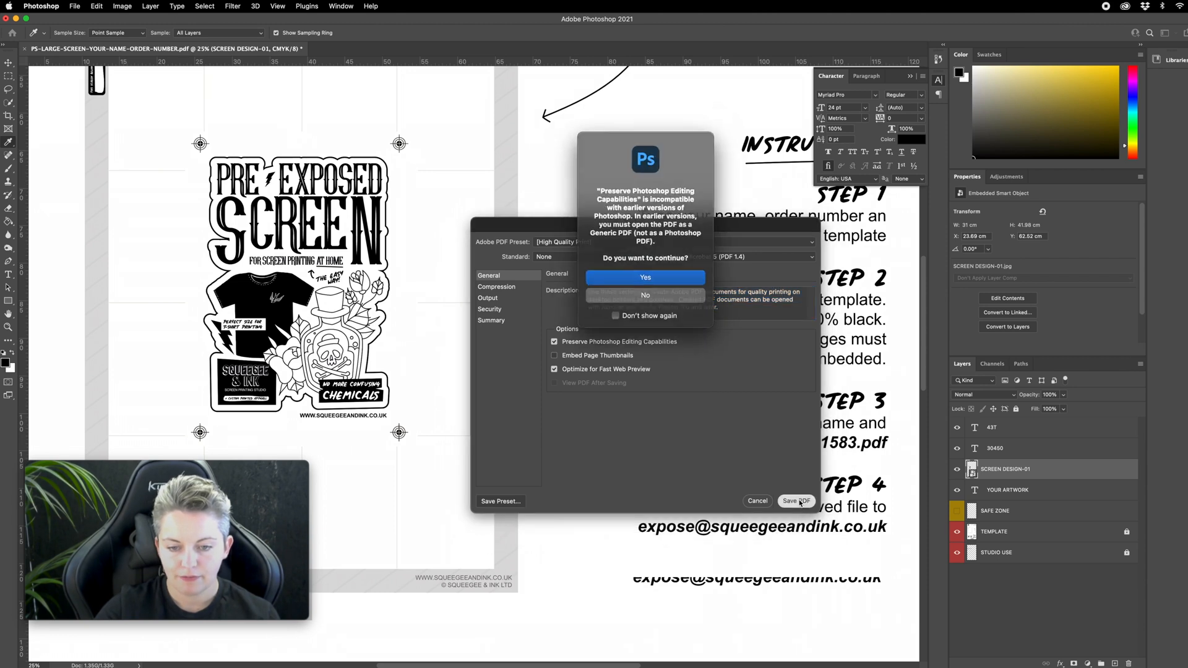
{"action": "left_click", "coordinate": [645, 275]}
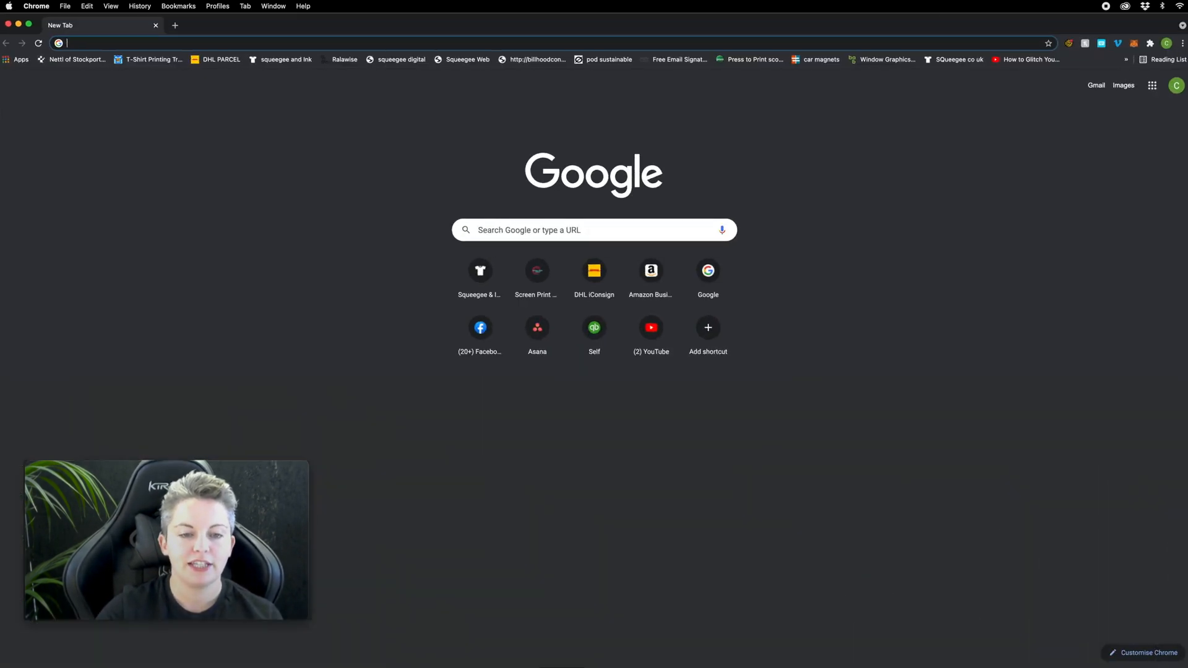
Step: On wetransfer.com, fill in the studio recipient and sender email addresses and start adding files
{"action": "type", "text": "wetrnafser"}
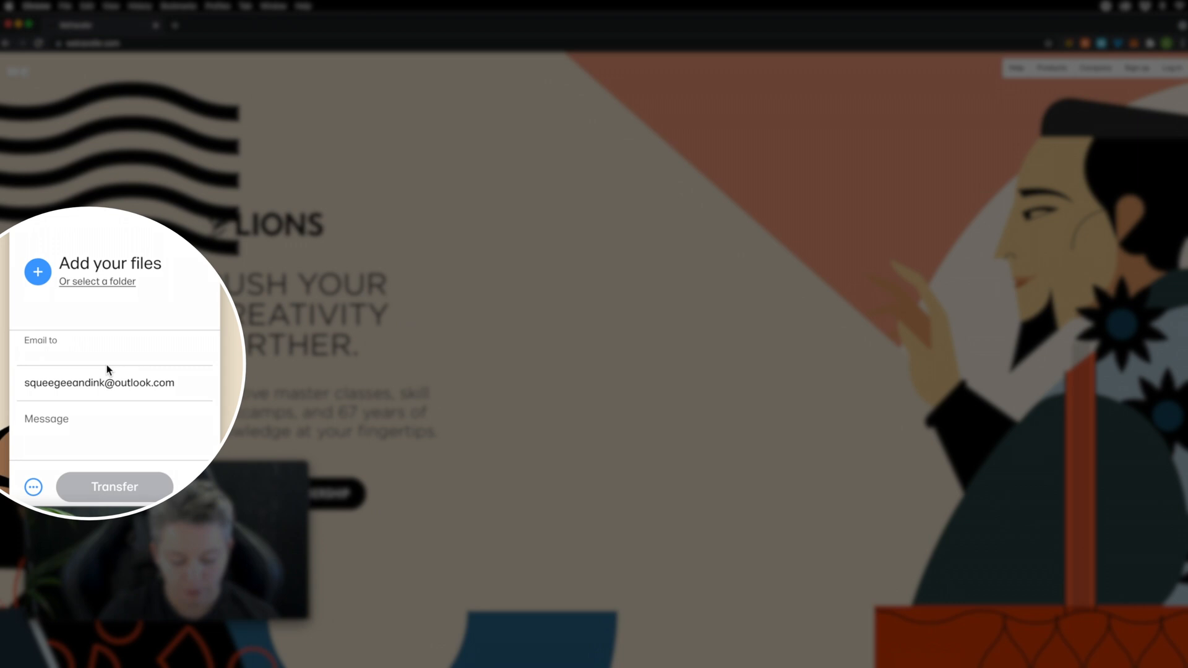
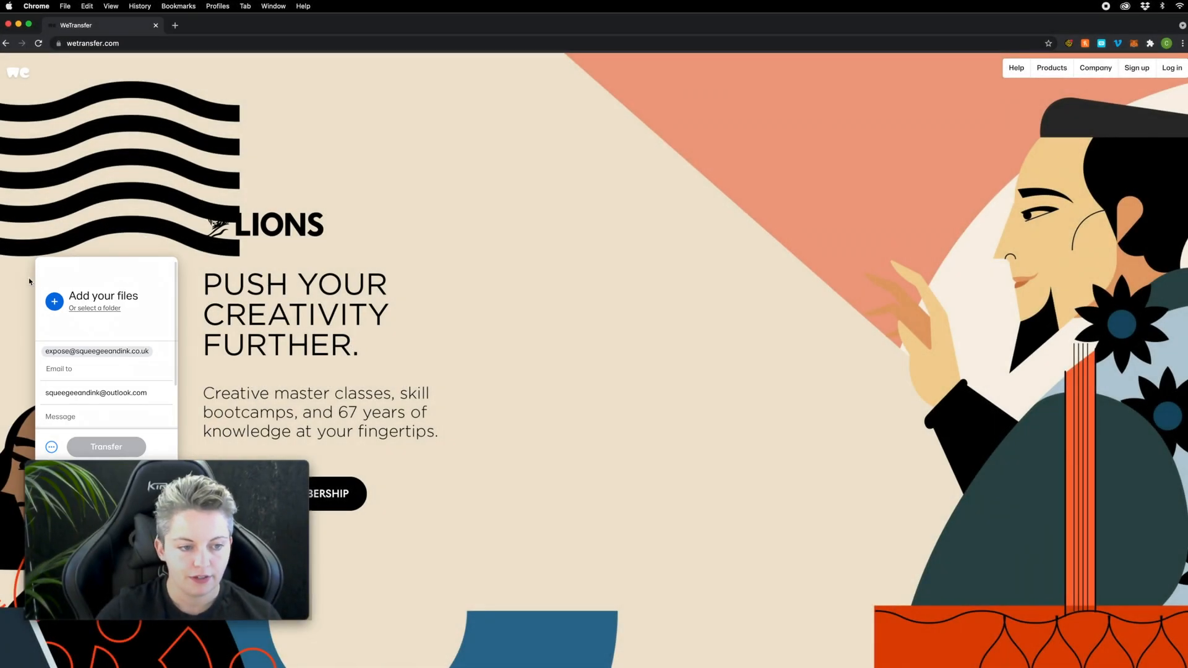
{"action": "left_click", "coordinate": [53, 300]}
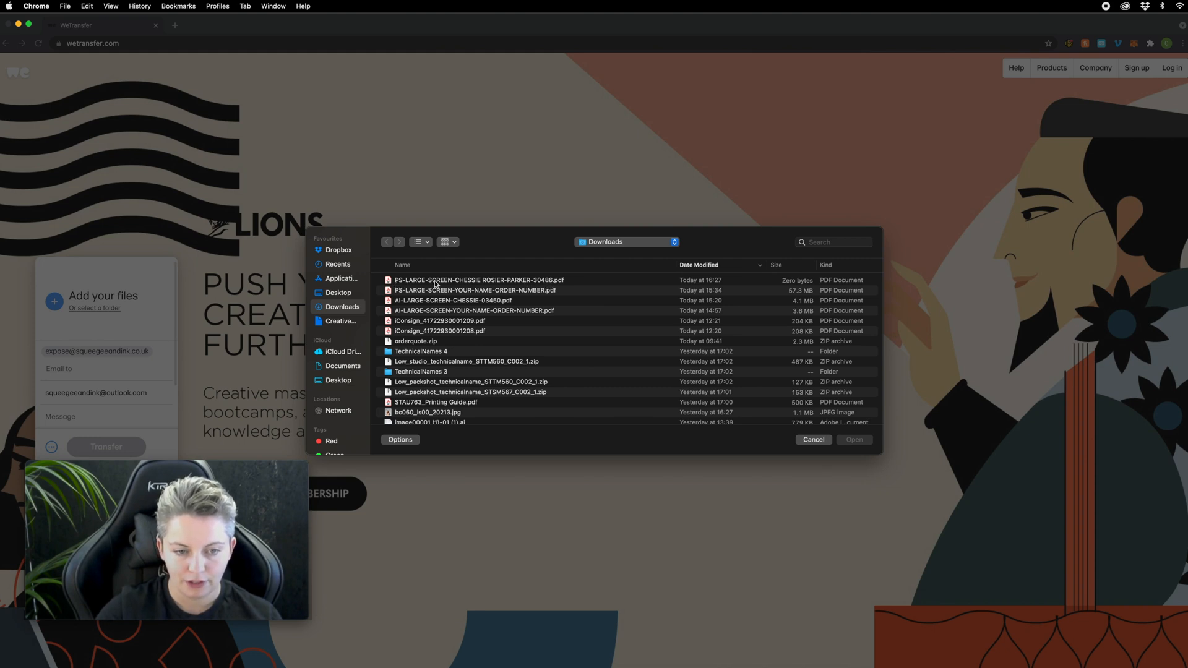
Step: Attach the newly saved screen template PDF from Downloads and send the transfer
{"action": "left_click", "coordinate": [477, 280]}
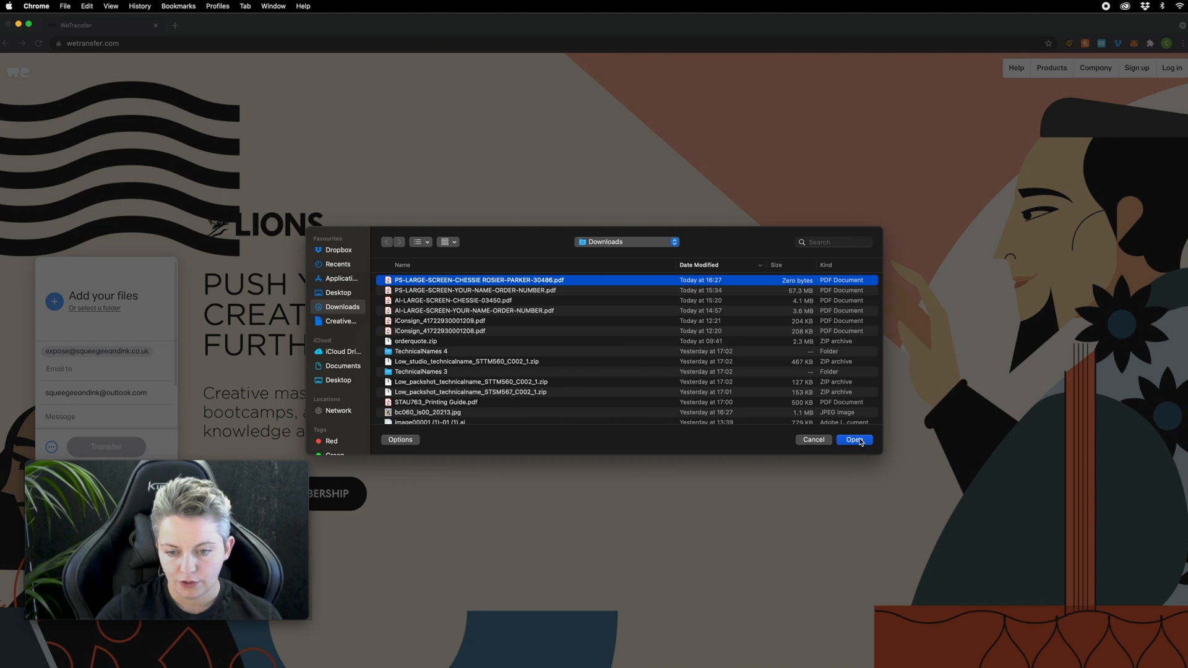
{"action": "left_click", "coordinate": [854, 439]}
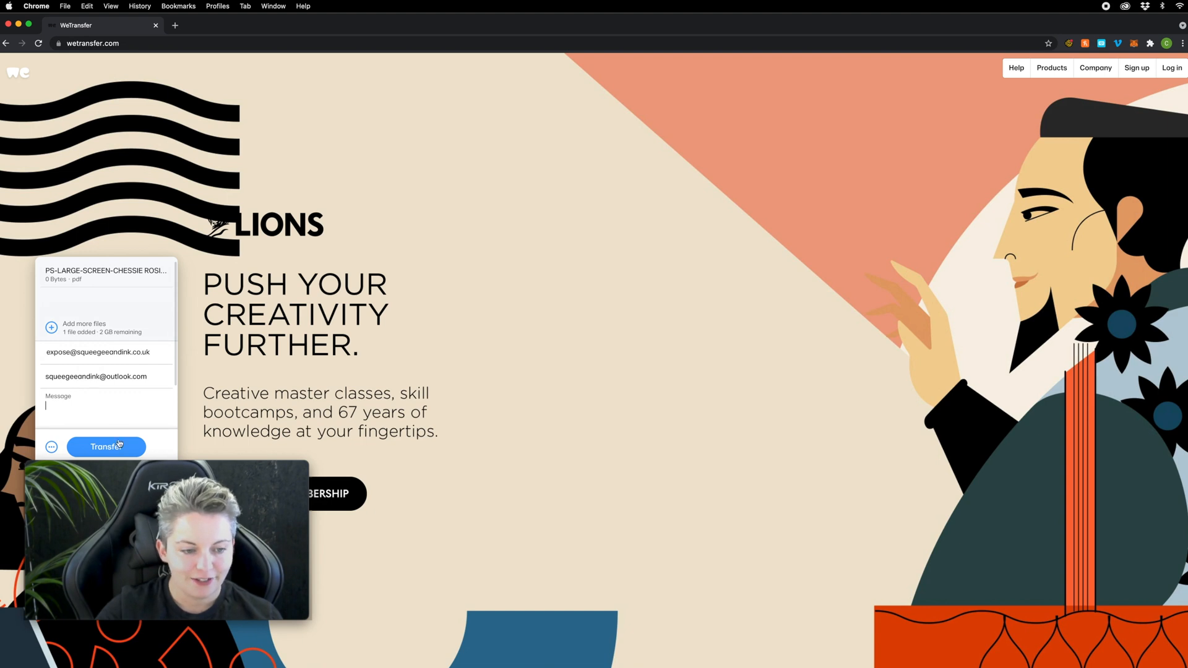
{"action": "left_click", "coordinate": [106, 447]}
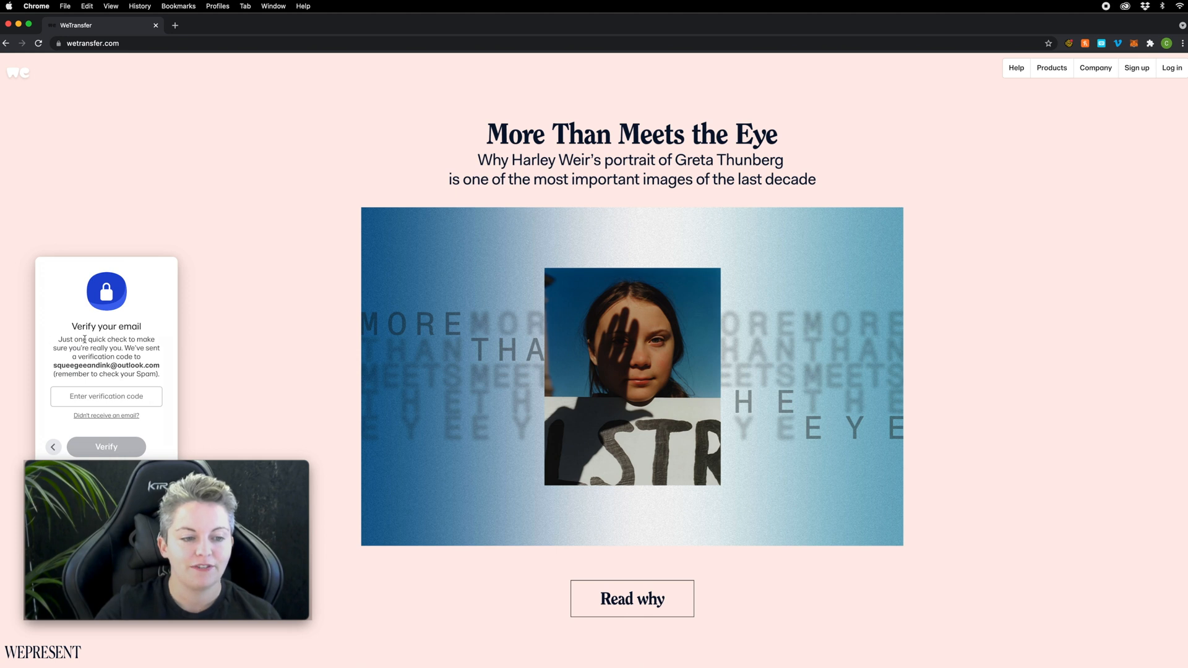
Step: Sign in to Outlook, select the verification code in the WeTransfer email, and return to WeTransfer
{"action": "left_click", "coordinate": [174, 25]}
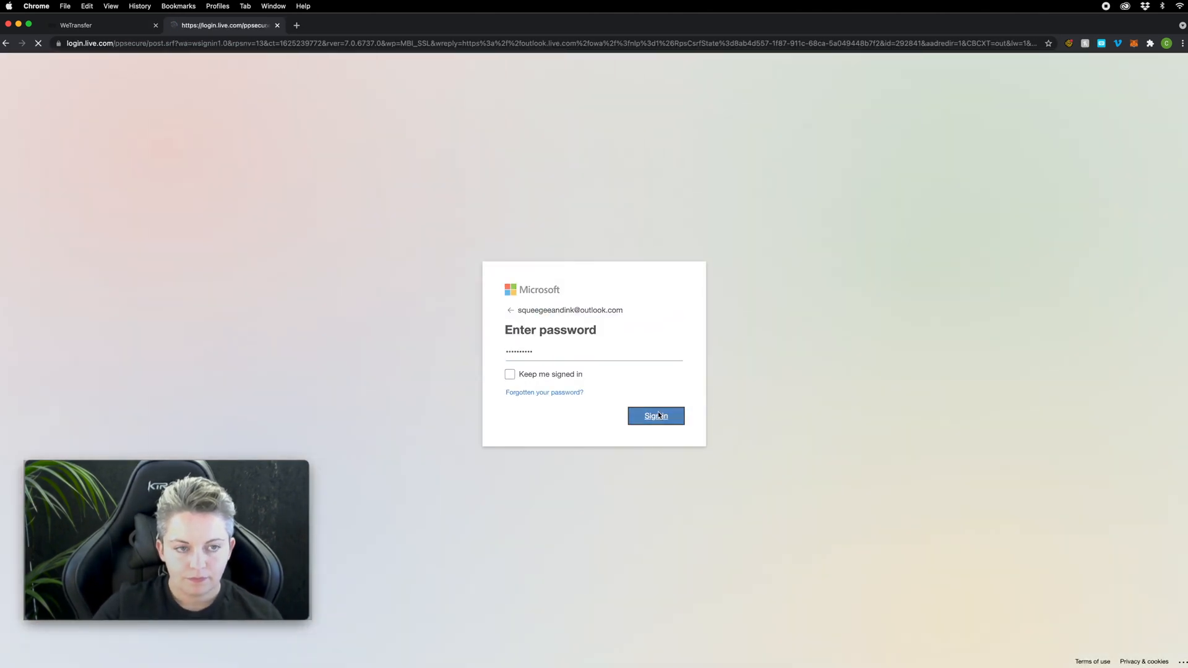
{"action": "left_click", "coordinate": [655, 416]}
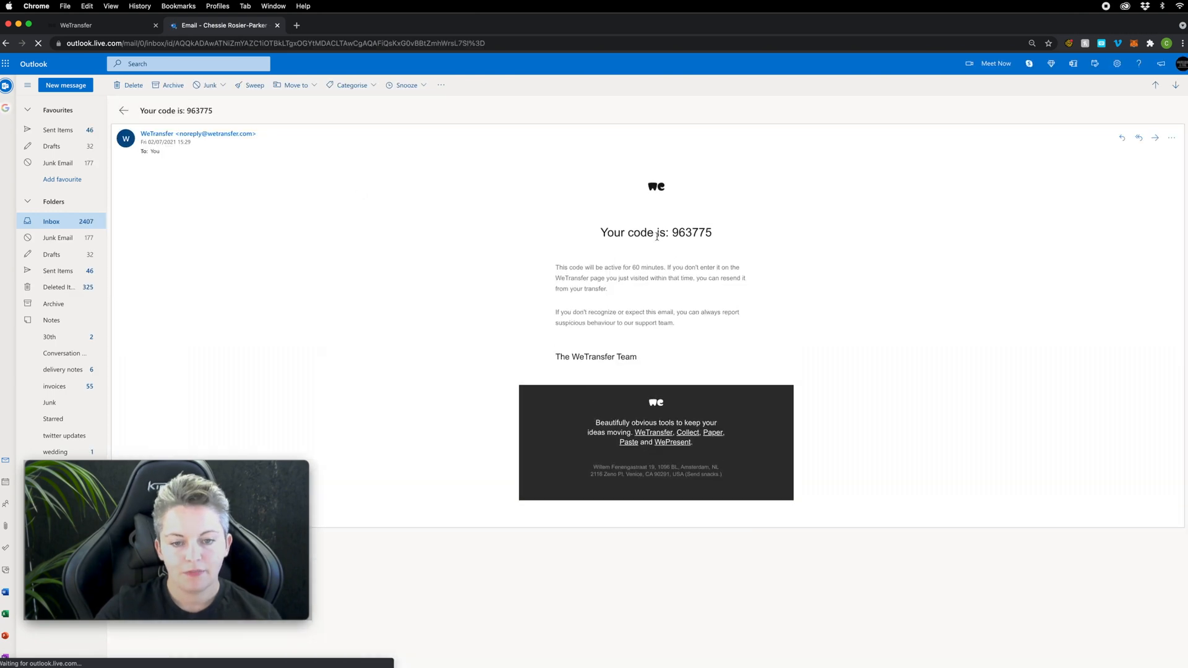
{"action": "double_click", "coordinate": [690, 232]}
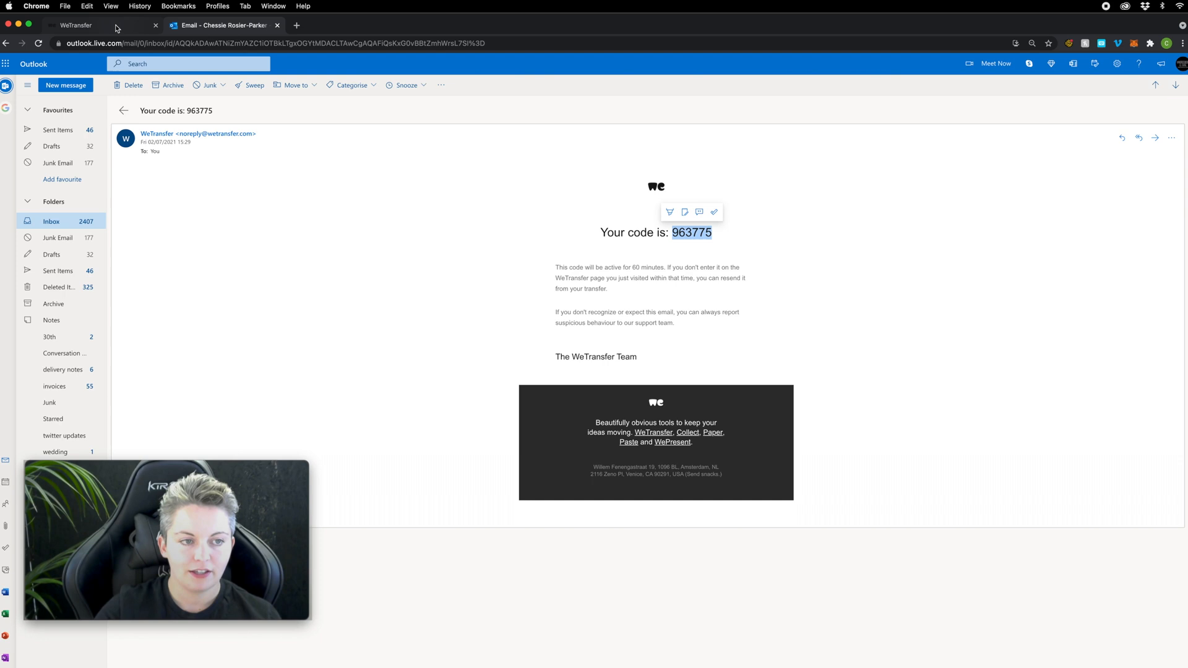
{"action": "left_click", "coordinate": [74, 25]}
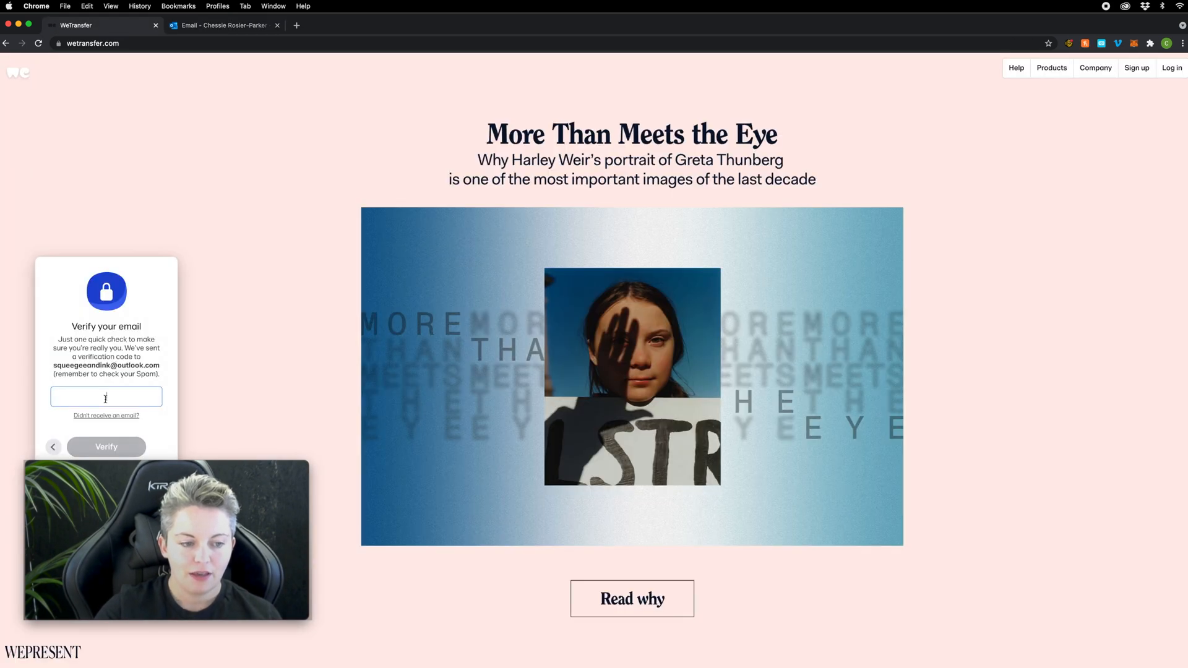
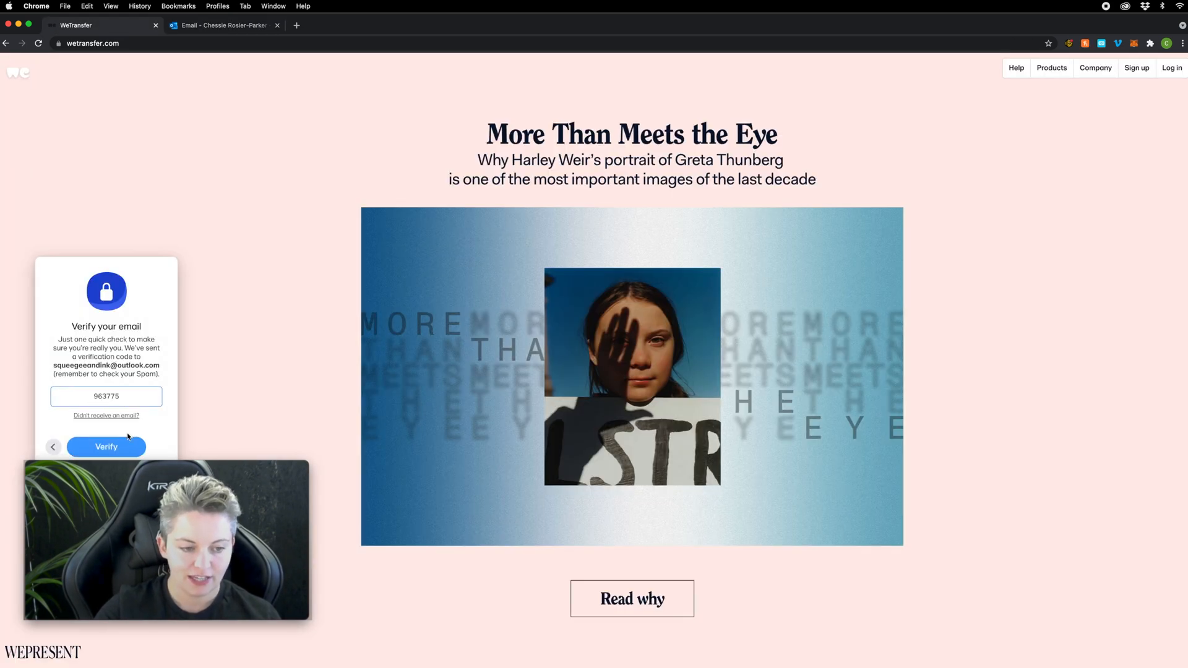
{"action": "left_click", "coordinate": [107, 447]}
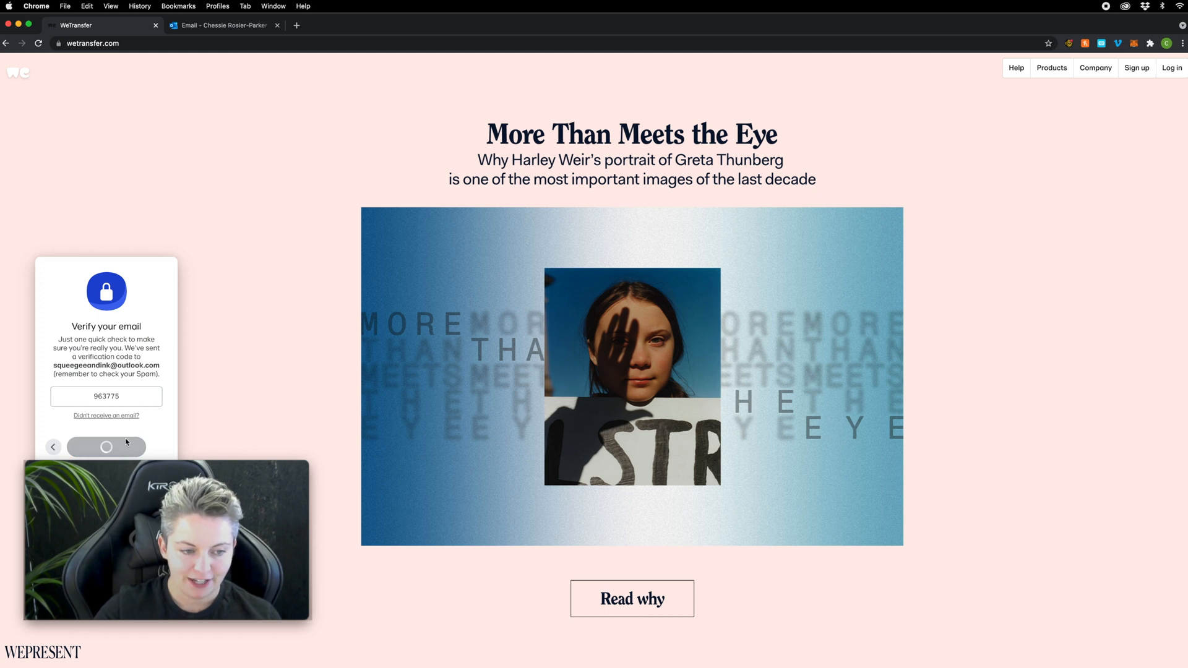
{"action": "left_click", "coordinate": [106, 446]}
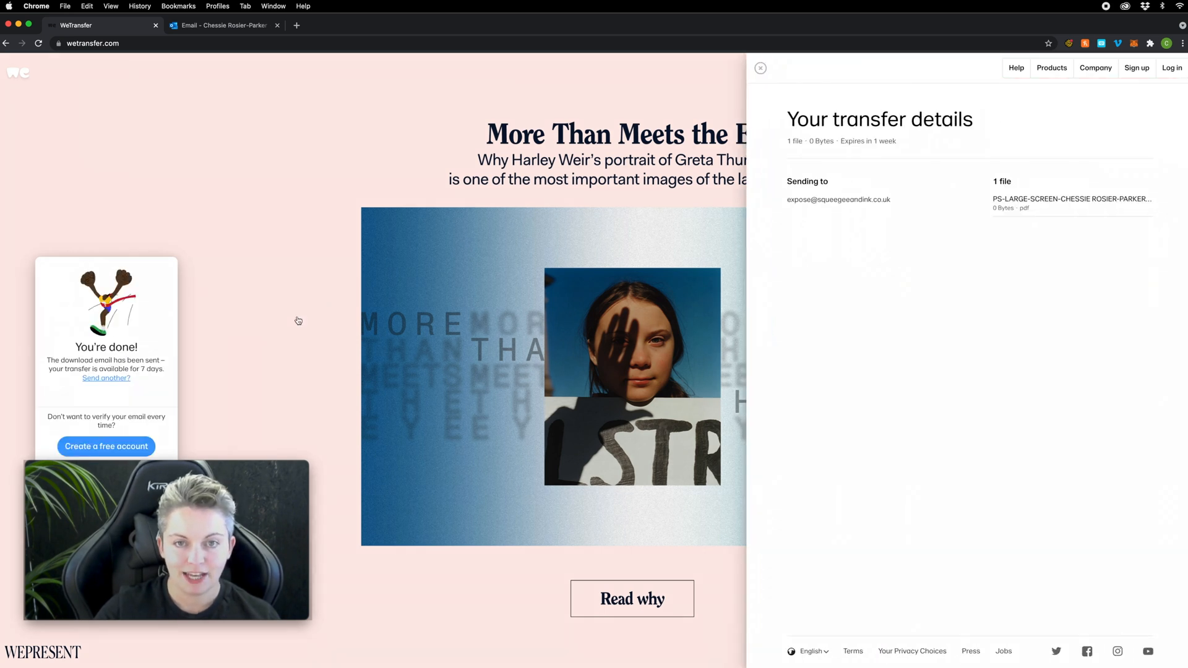
{"action": "mouse_move", "coordinate": [710, 113]}
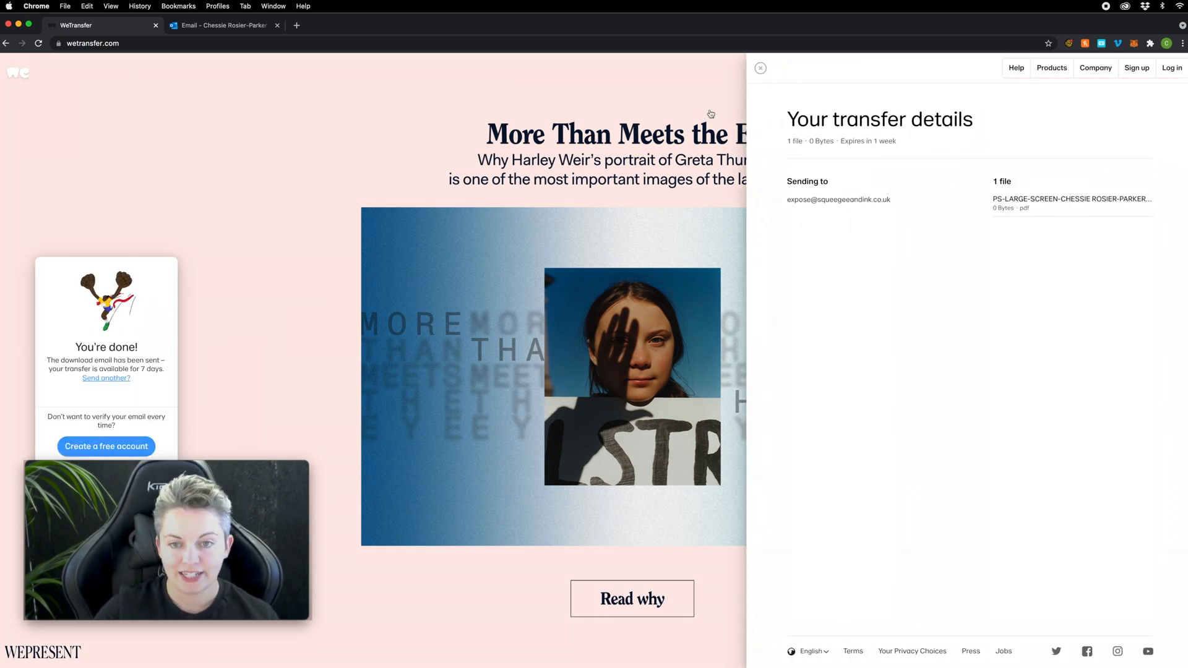
{"action": "left_click", "coordinate": [760, 68]}
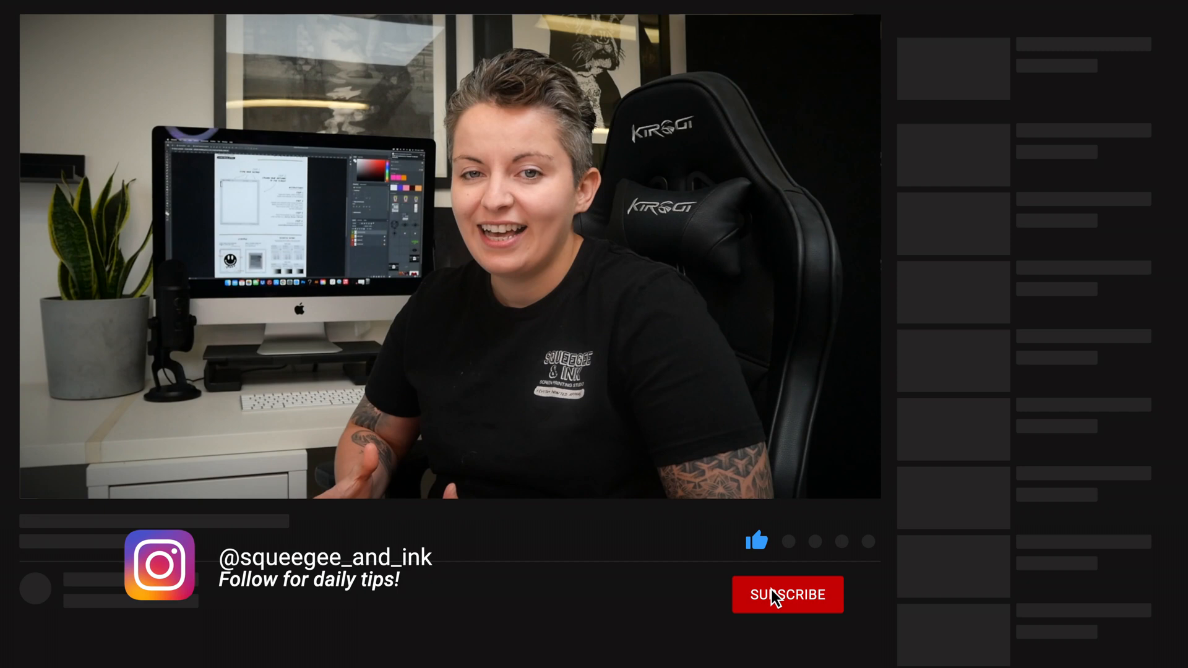
{"action": "left_click", "coordinate": [786, 595]}
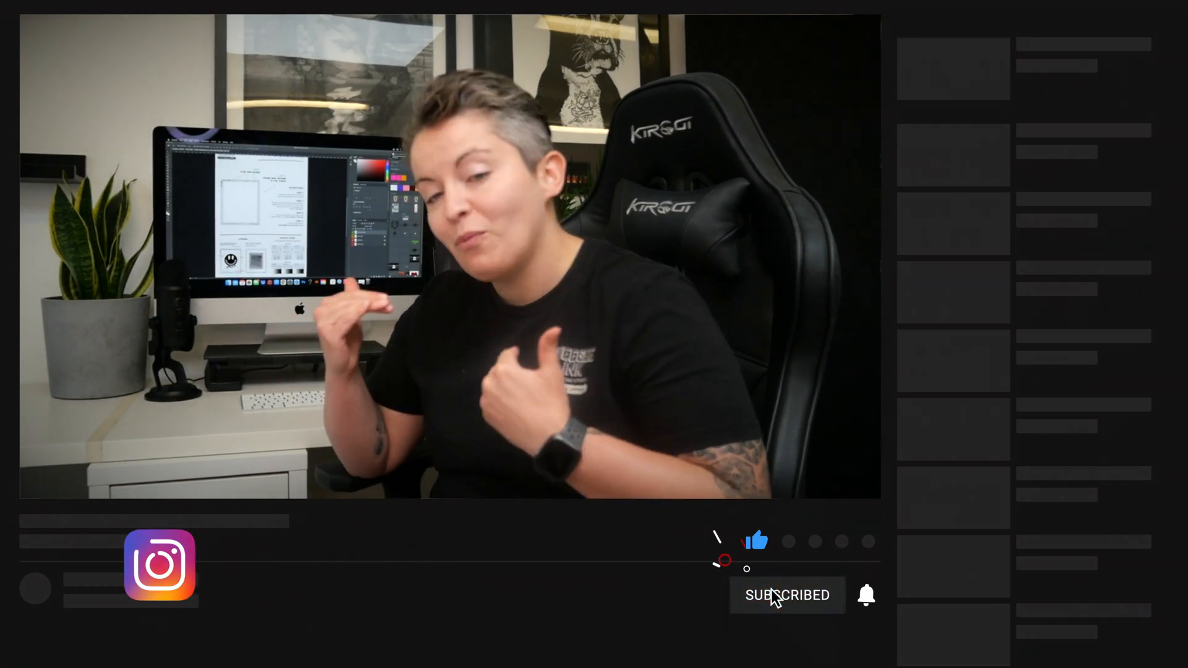